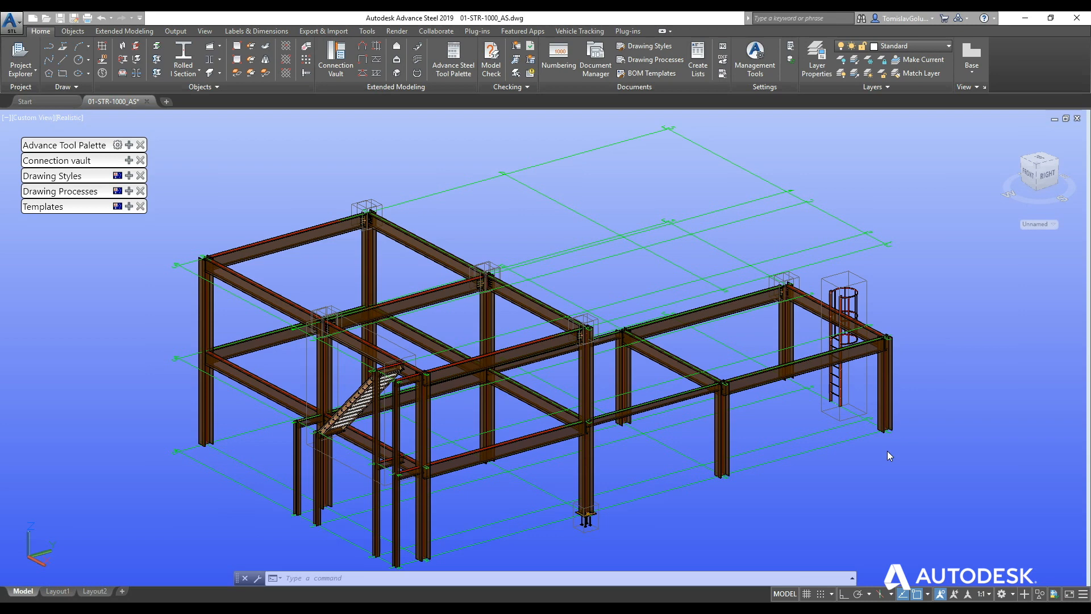
{"action": "mouse_move", "coordinate": [843, 315]}
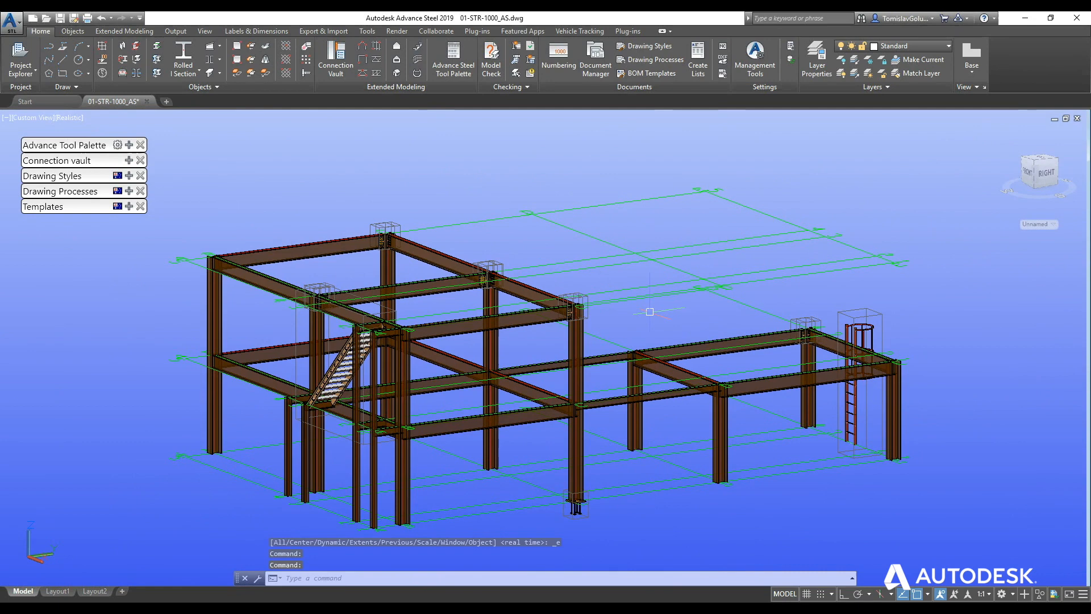
{"action": "mouse_move", "coordinate": [426, 176]}
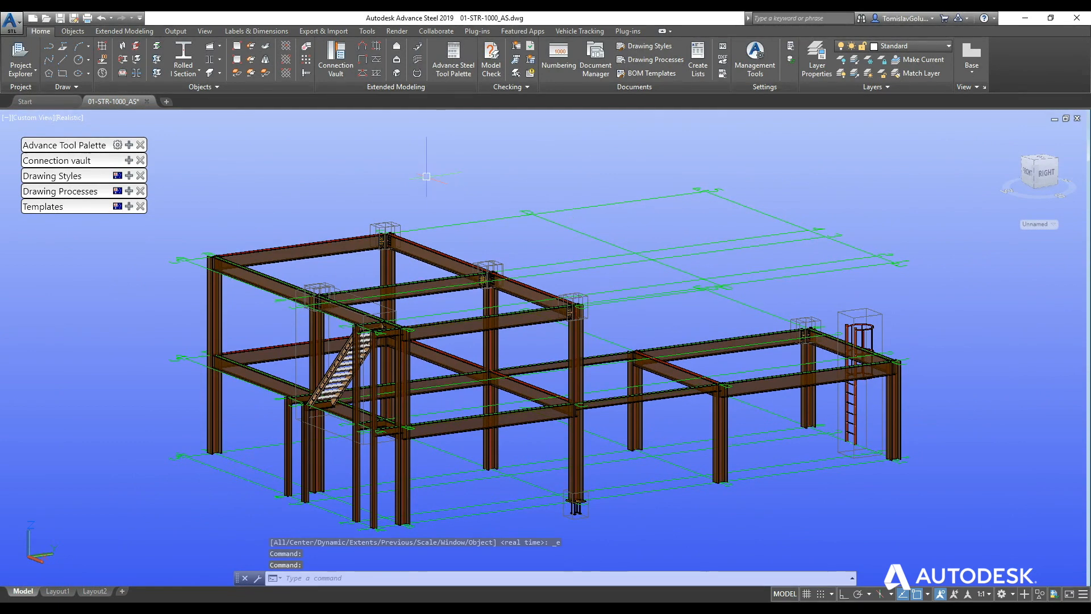
{"action": "mouse_move", "coordinate": [551, 171]}
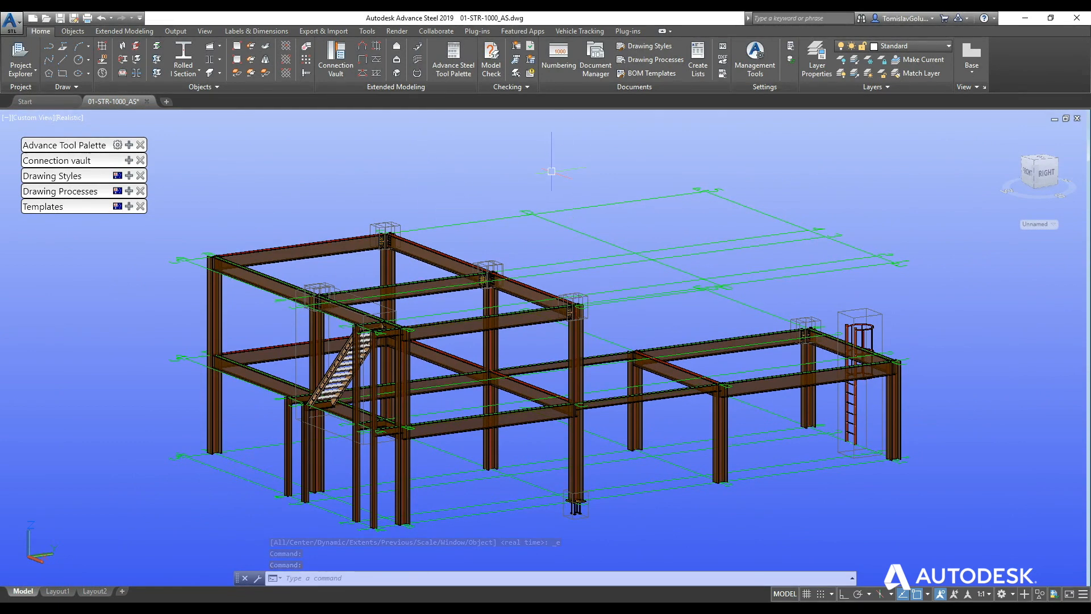
Enable assembly numbering, numbering single parts from 1000 and assemblies from 1.
{"action": "left_click", "coordinate": [559, 54]}
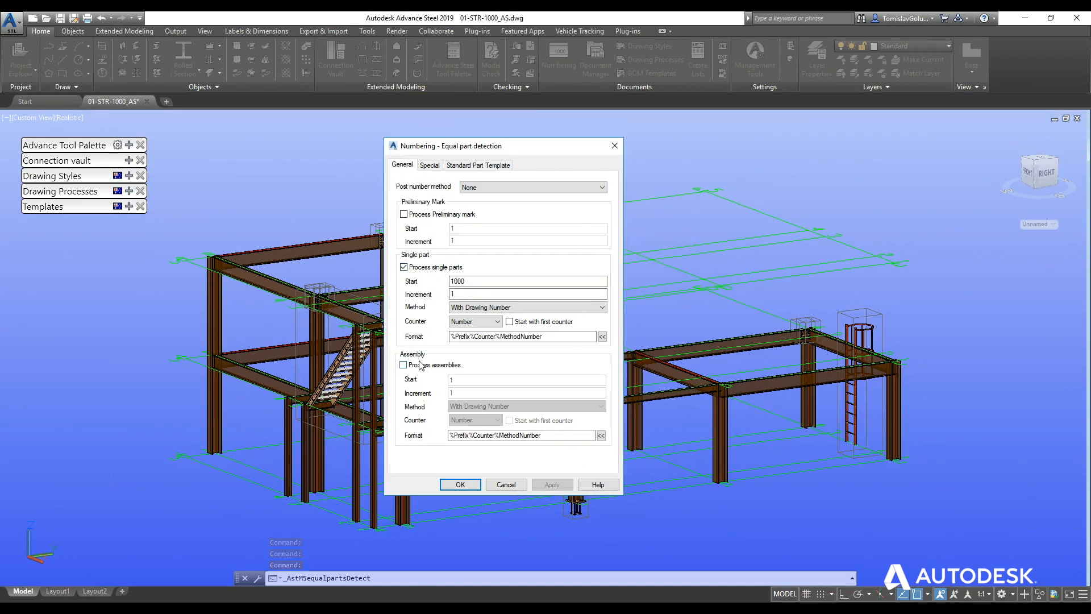
{"action": "left_click", "coordinate": [403, 364]}
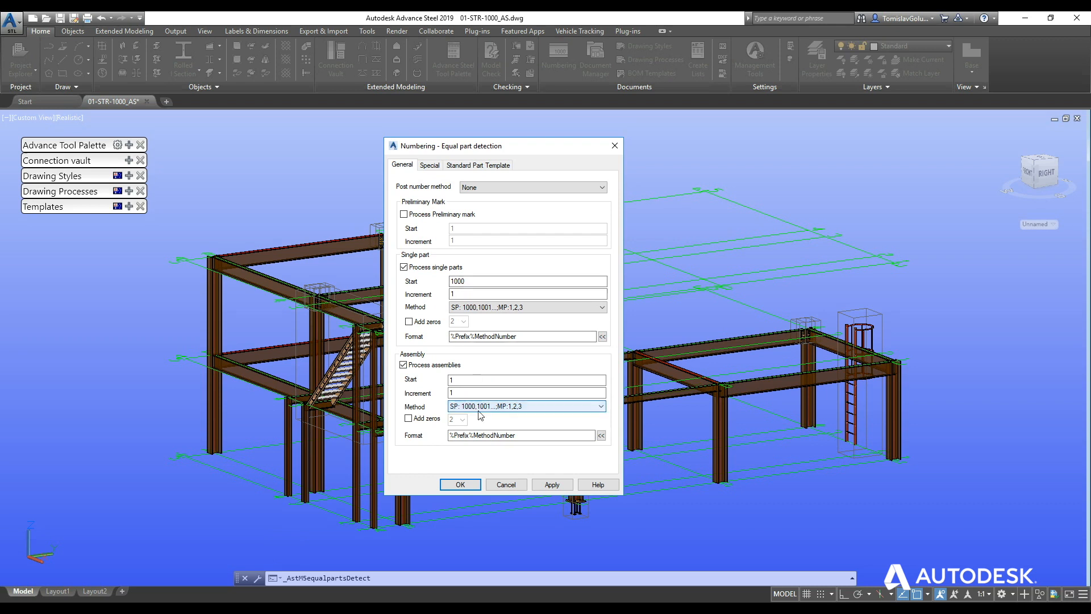
{"action": "left_click", "coordinate": [526, 379]}
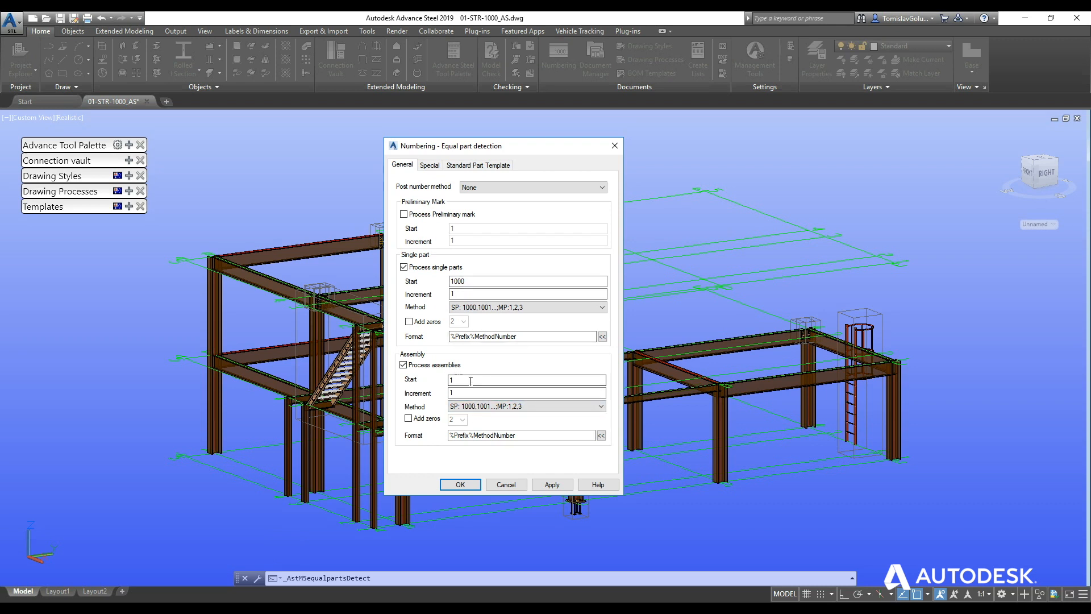
{"action": "left_click", "coordinate": [429, 165]}
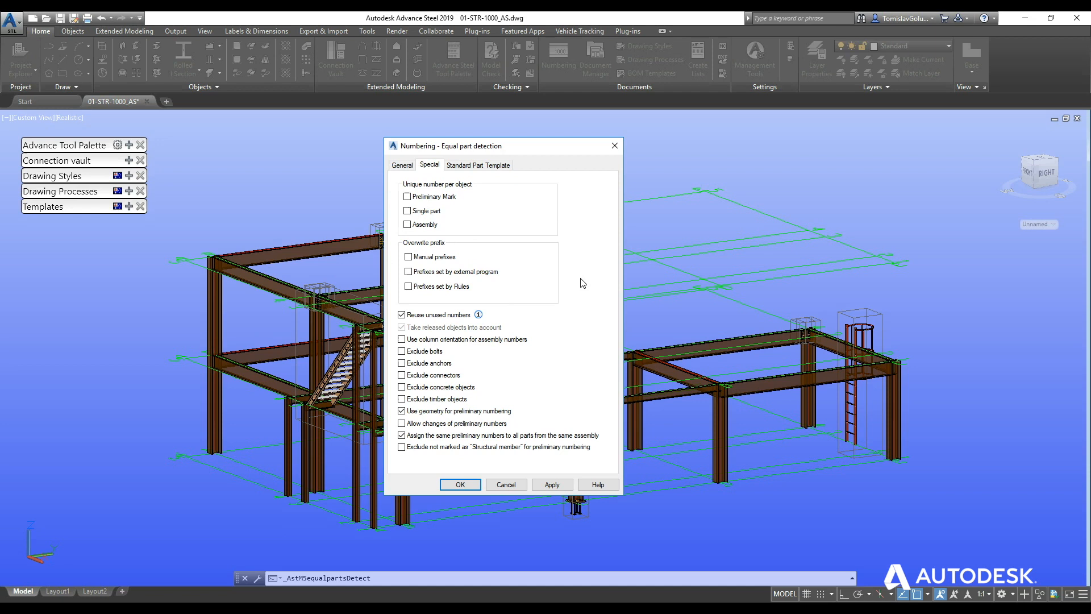
{"action": "mouse_move", "coordinate": [543, 251]}
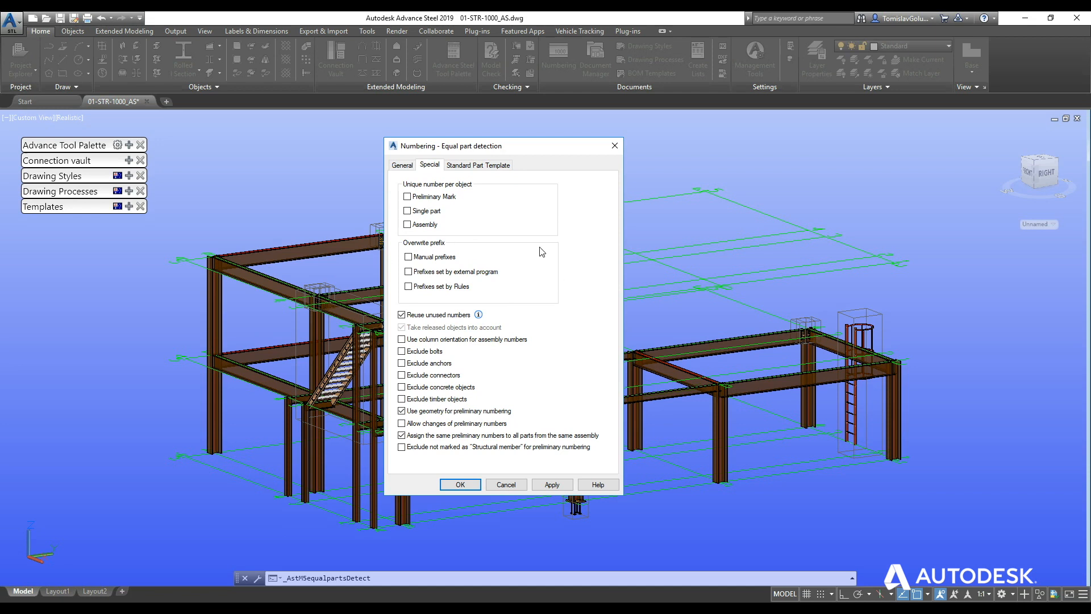
{"action": "mouse_move", "coordinate": [495, 301]}
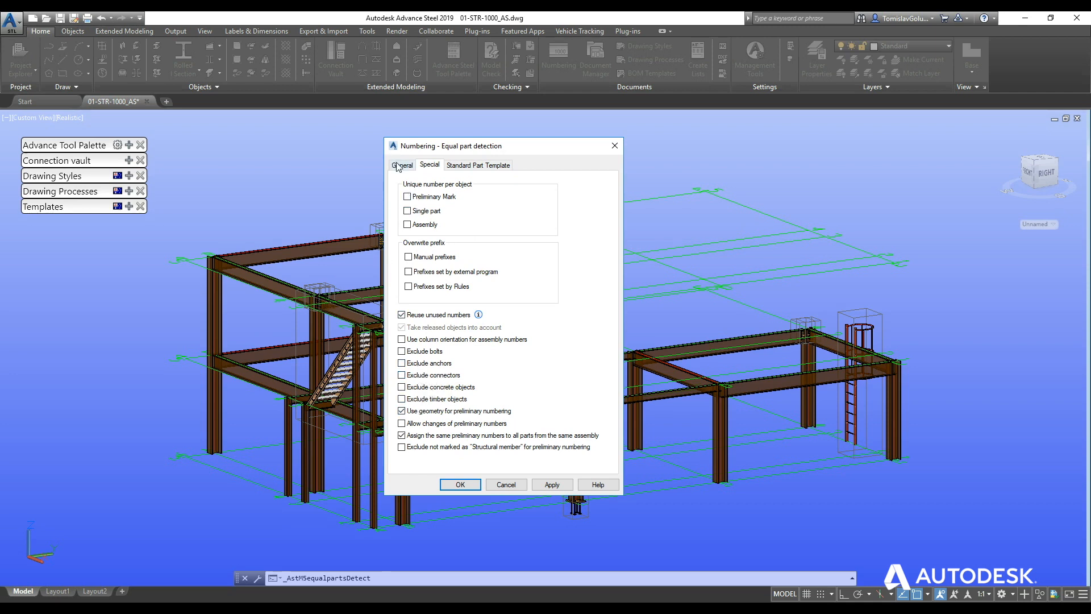
{"action": "left_click", "coordinate": [478, 165]}
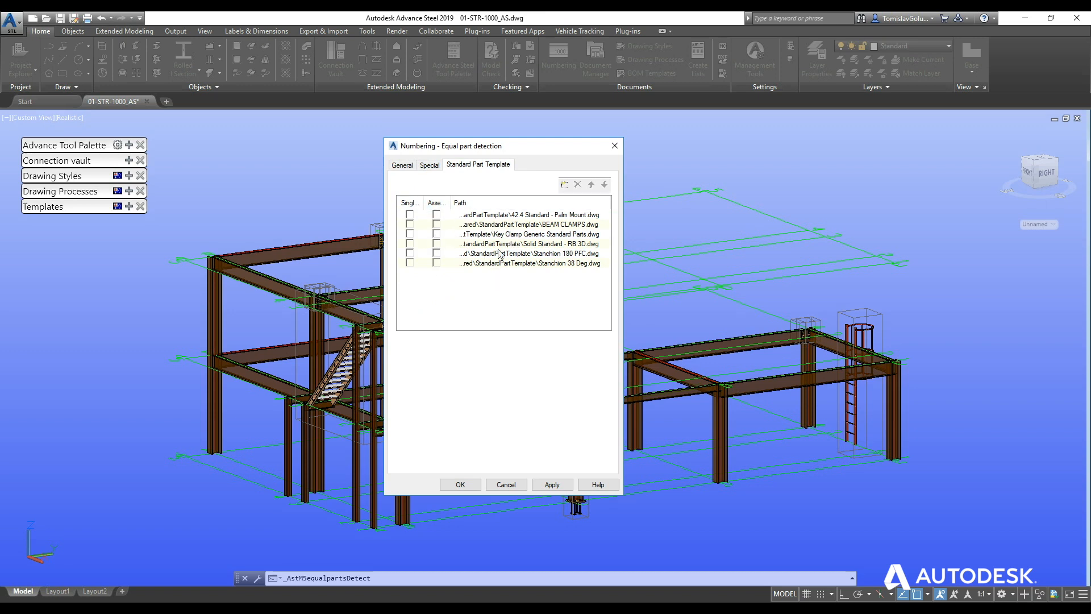
{"action": "mouse_move", "coordinate": [512, 235]}
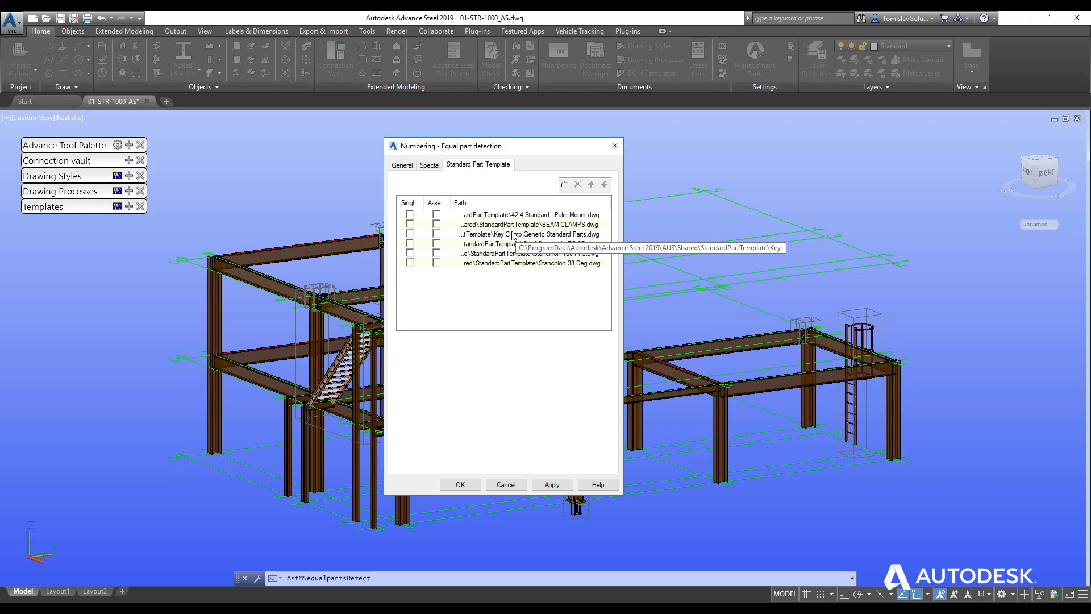
{"action": "mouse_move", "coordinate": [490, 243]}
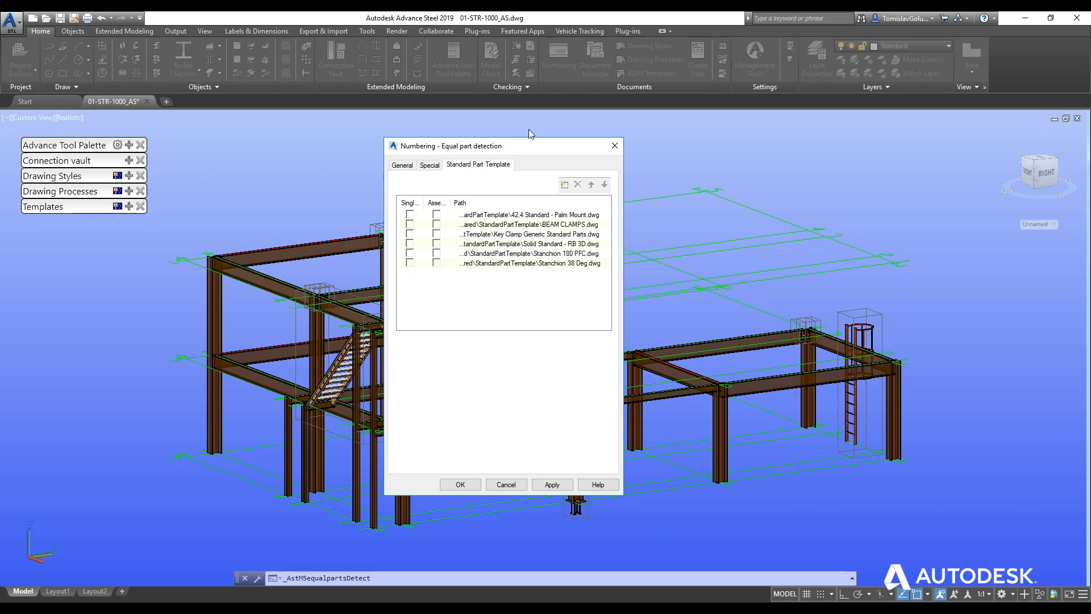
{"action": "left_click_drag", "start_coordinate": [502, 146], "coordinate": [415, 147]}
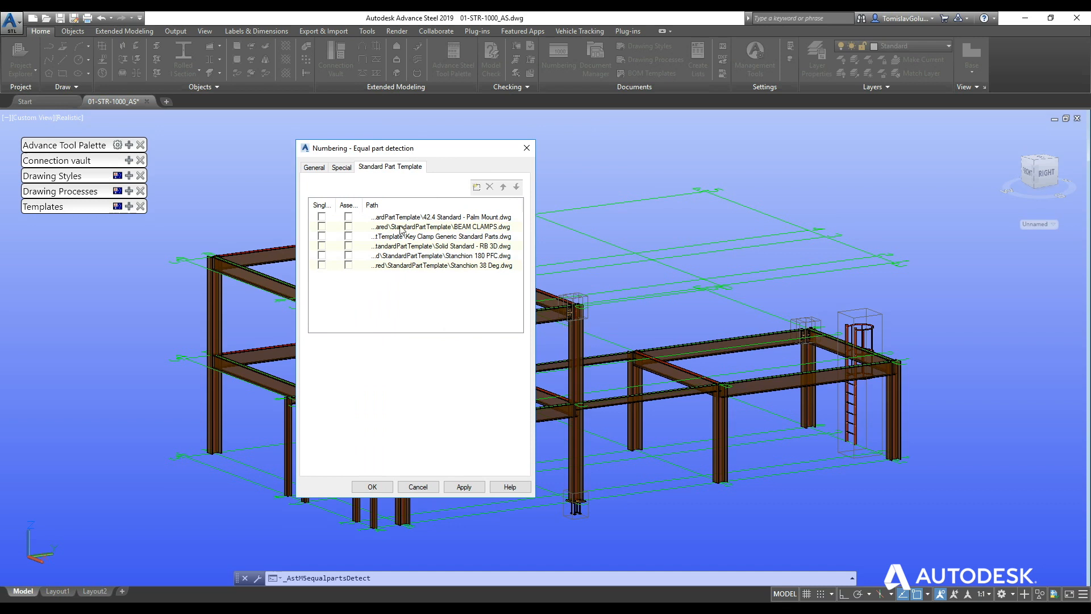
{"action": "left_click", "coordinate": [314, 167]}
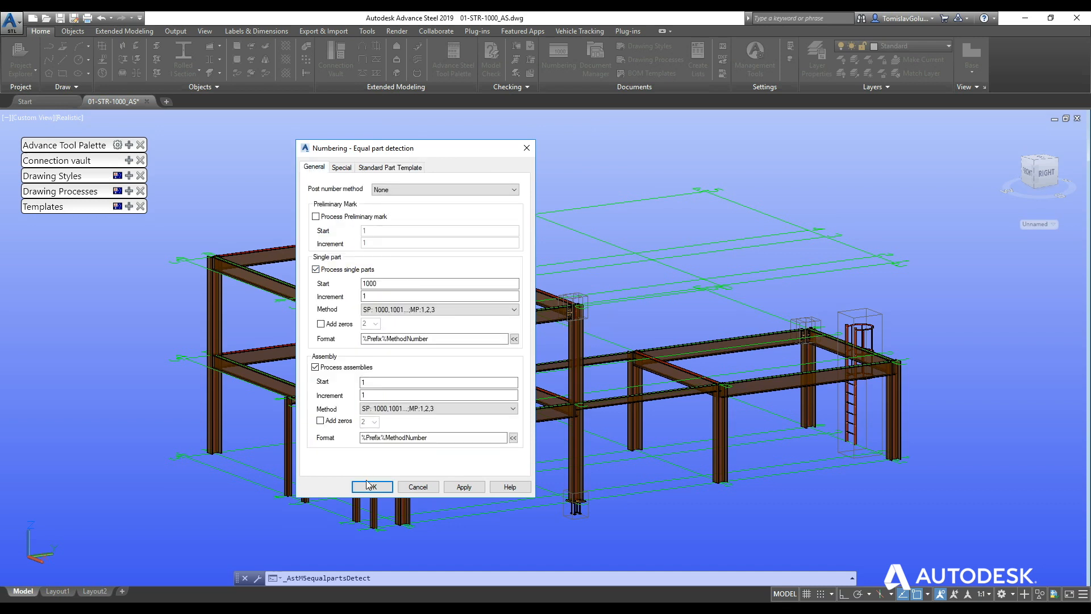
Run numbering, then review the MP, PP and SP mark lists and close the results.
{"action": "left_click", "coordinate": [372, 486]}
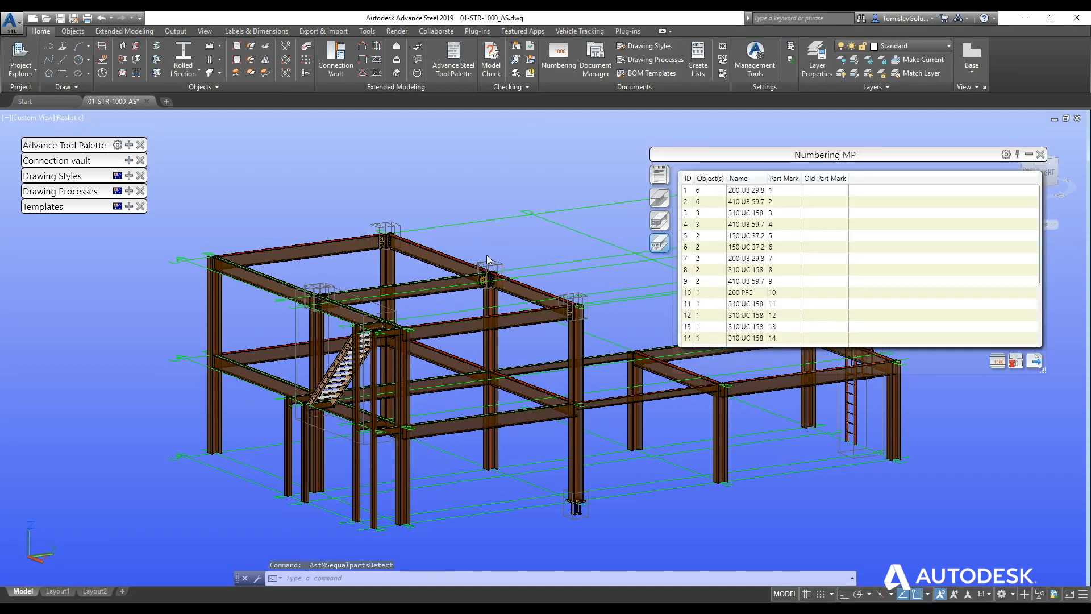
{"action": "left_click_drag", "start_coordinate": [825, 154], "coordinate": [529, 157]}
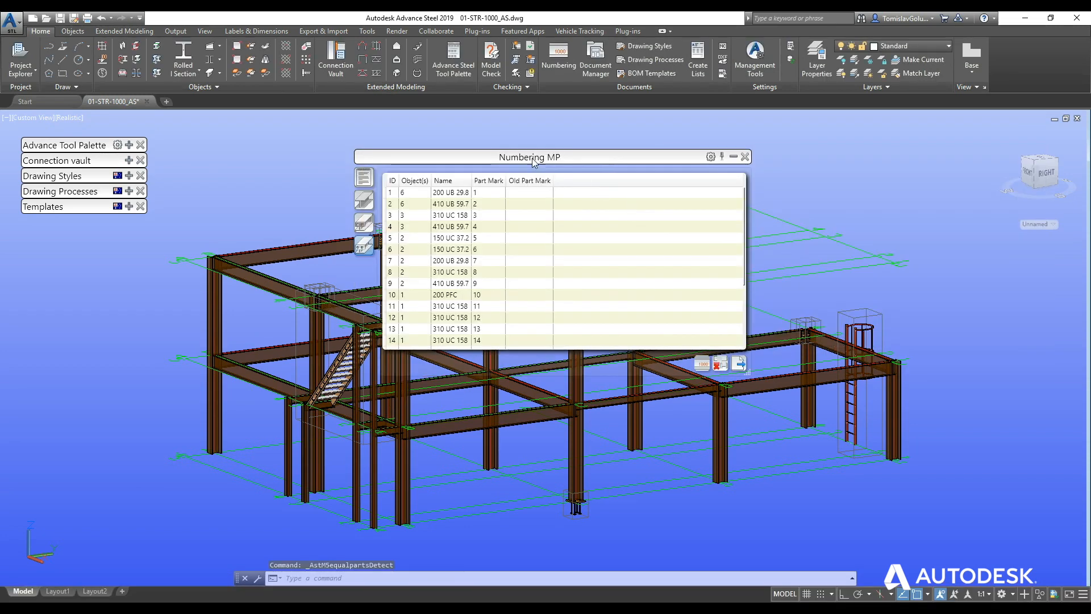
{"action": "left_click", "coordinate": [364, 201]}
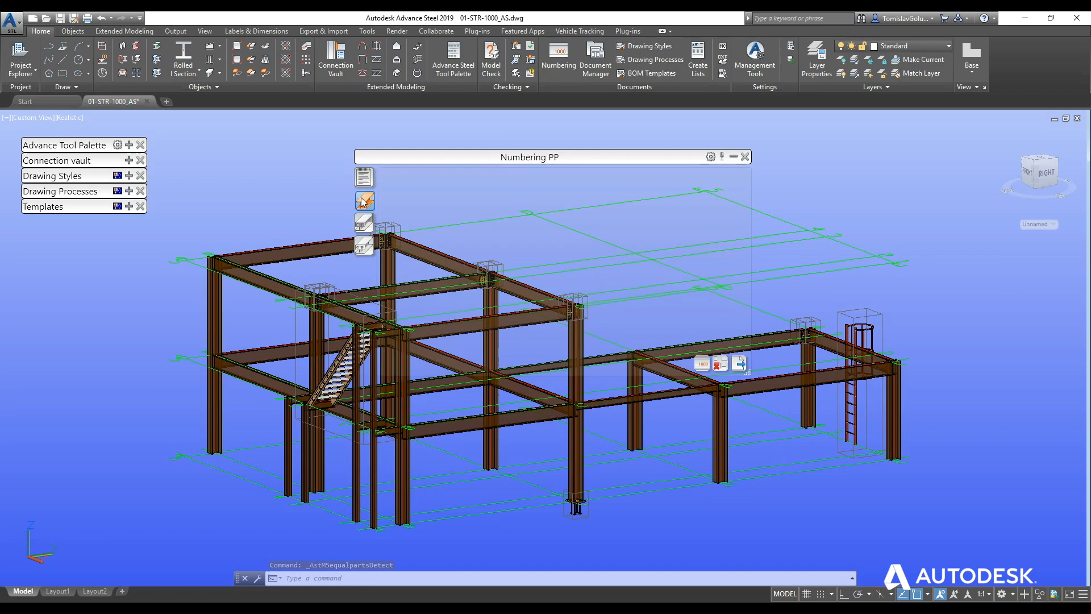
{"action": "left_click", "coordinate": [364, 200]}
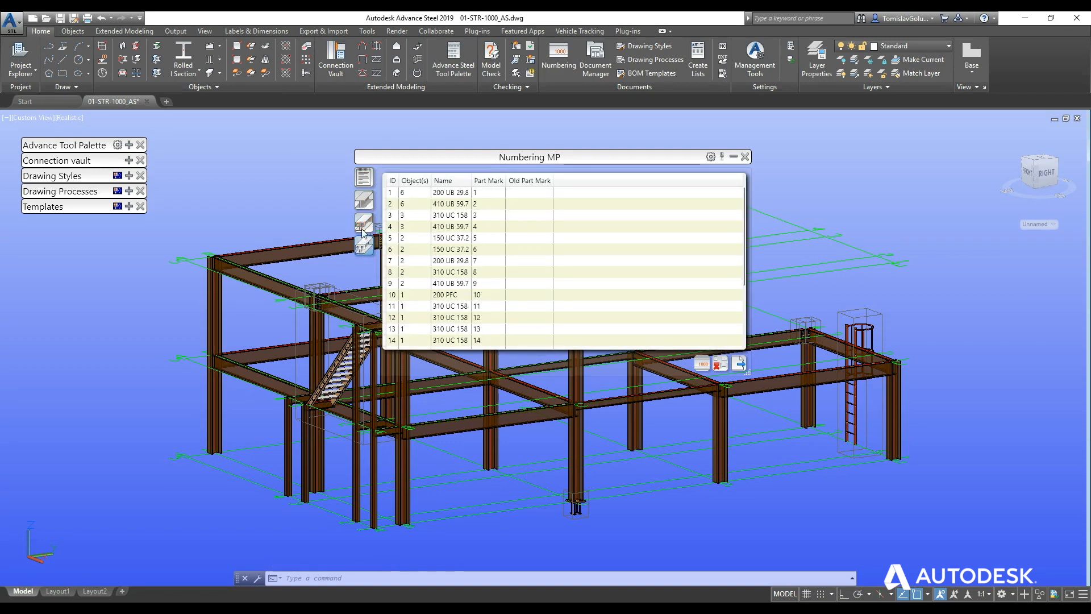
{"action": "left_click", "coordinate": [363, 223]}
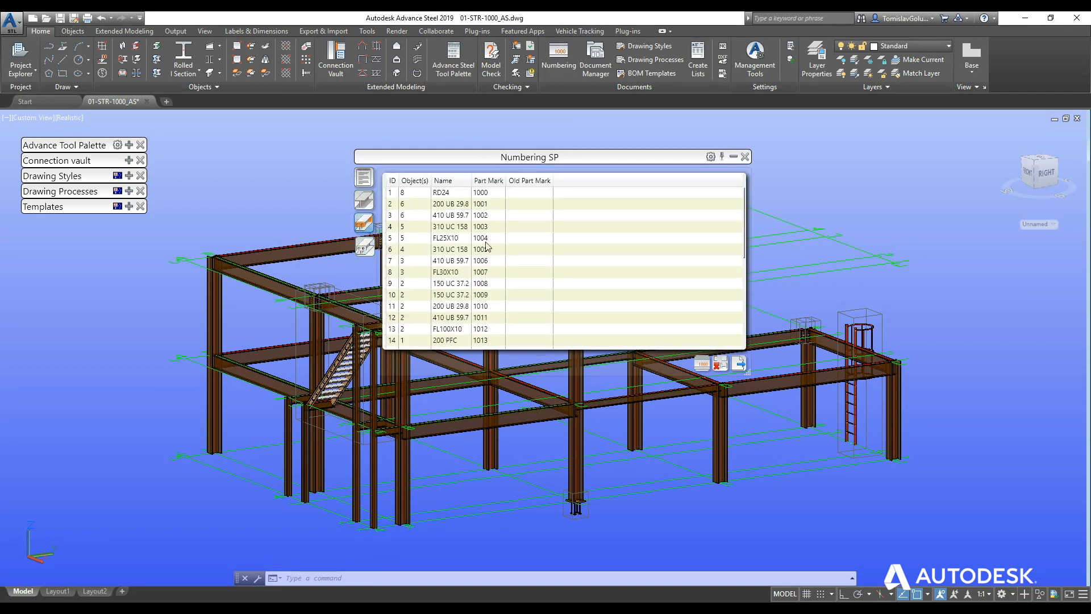
{"action": "left_click", "coordinate": [363, 245]}
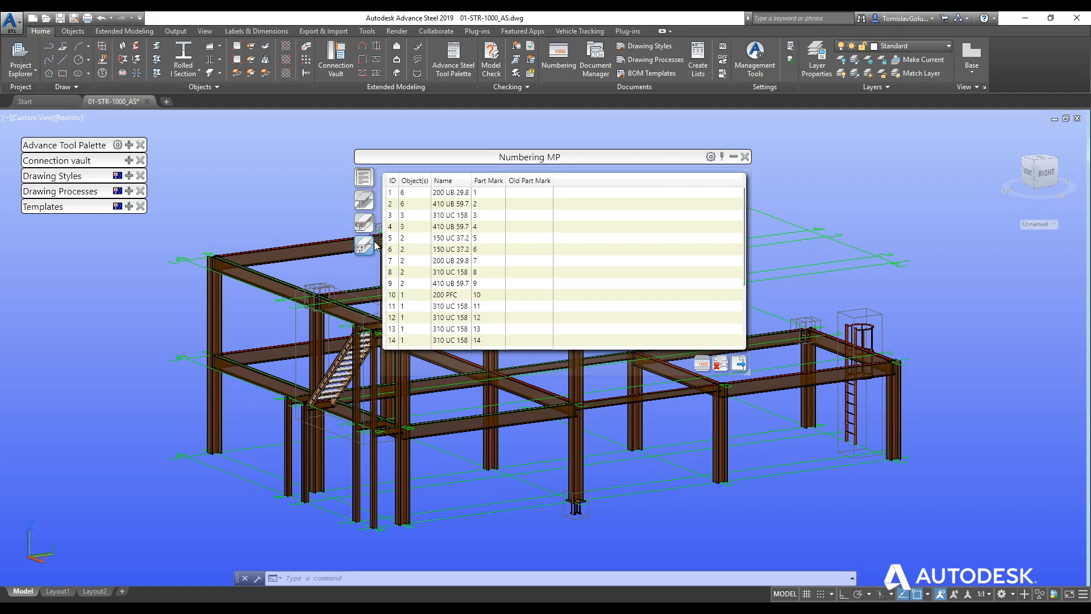
{"action": "left_click", "coordinate": [746, 156]}
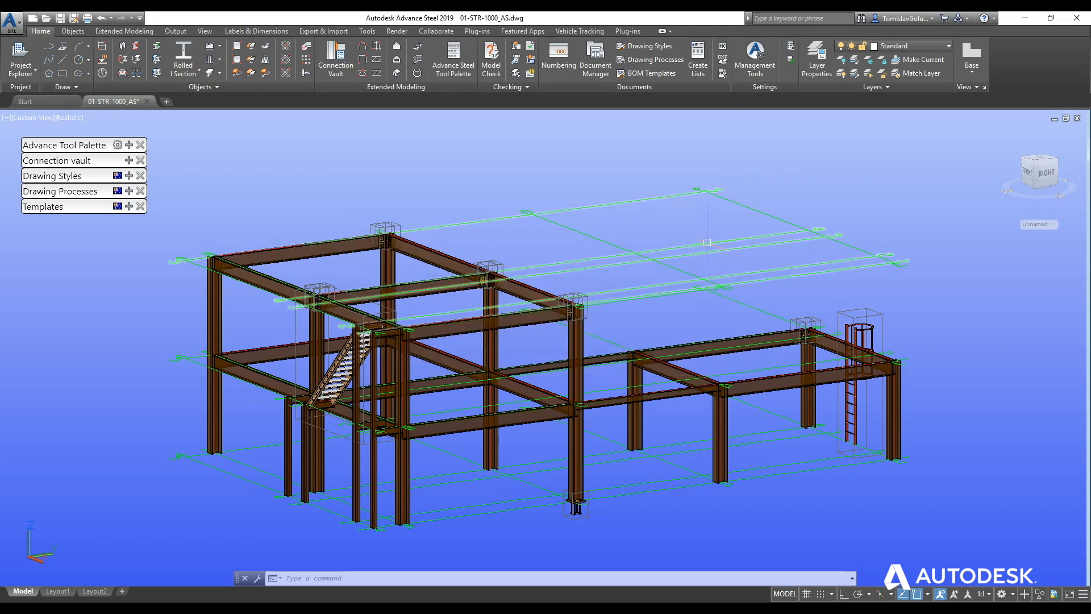
{"action": "mouse_move", "coordinate": [361, 205]}
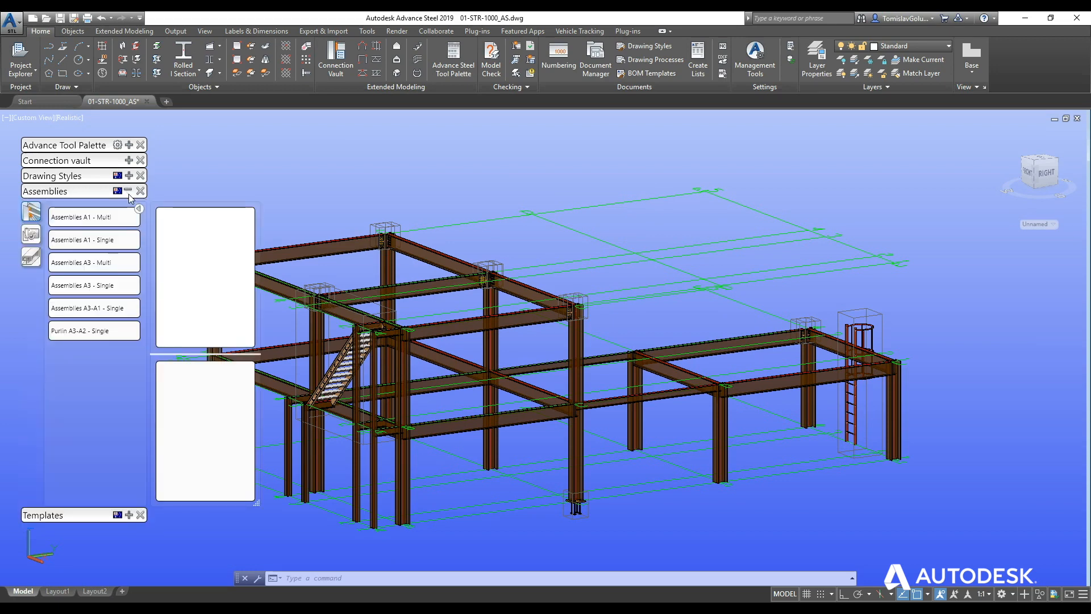
Show the Assemblies drawing processes and begin selecting parts at the column connection.
{"action": "left_click", "coordinate": [128, 191]}
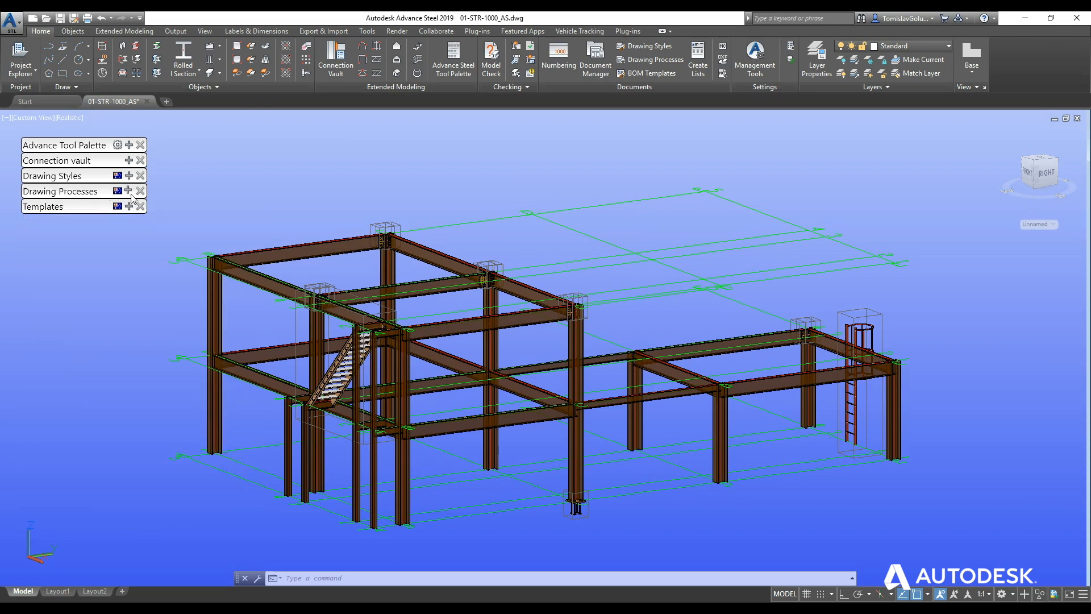
{"action": "left_click", "coordinate": [60, 191]}
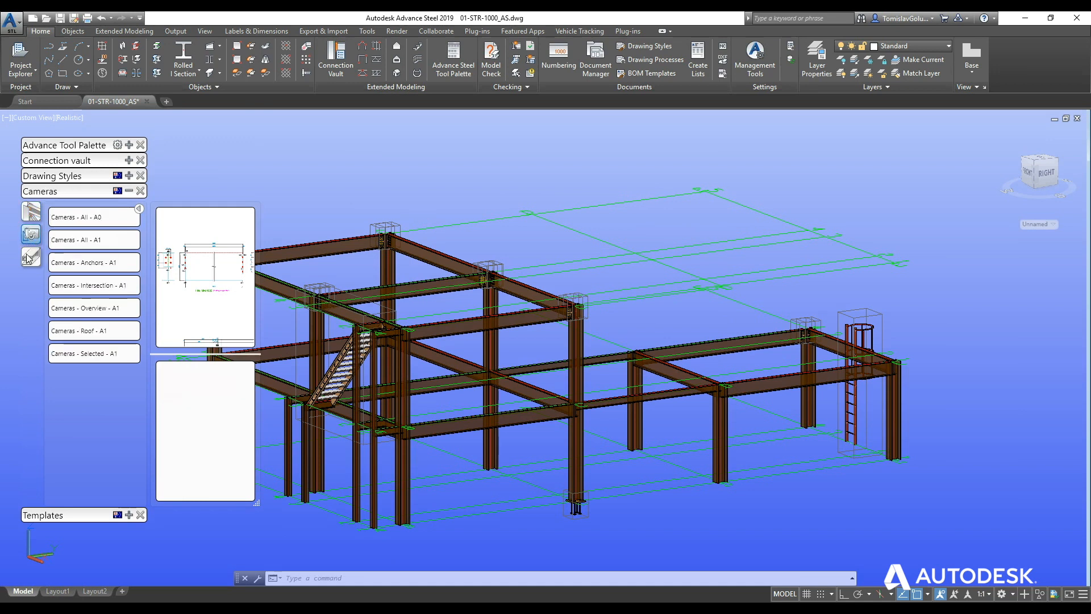
{"action": "left_click", "coordinate": [30, 211]}
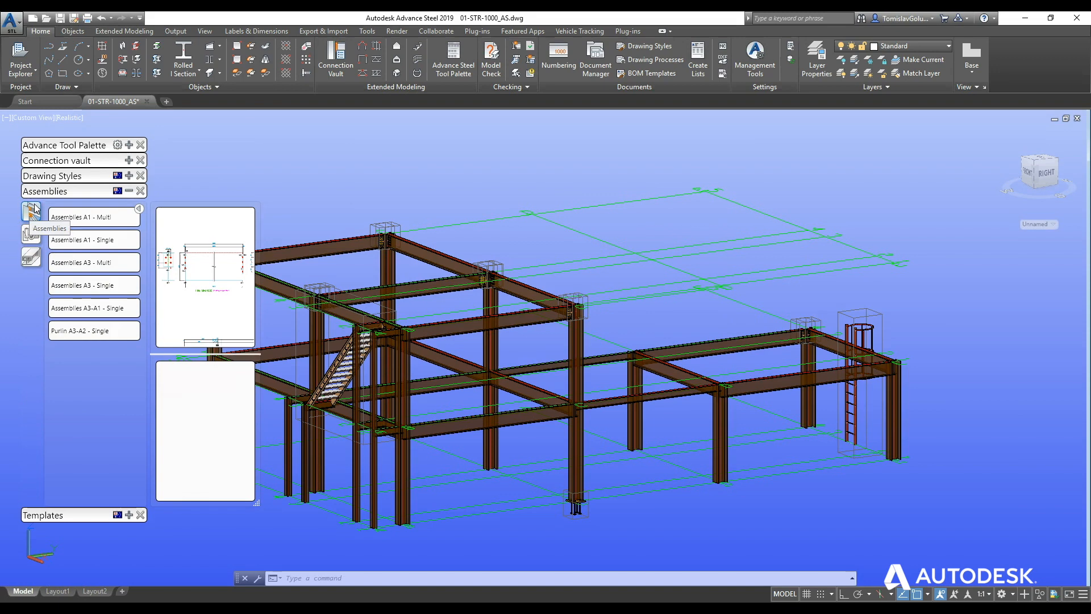
{"action": "mouse_move", "coordinate": [131, 203]}
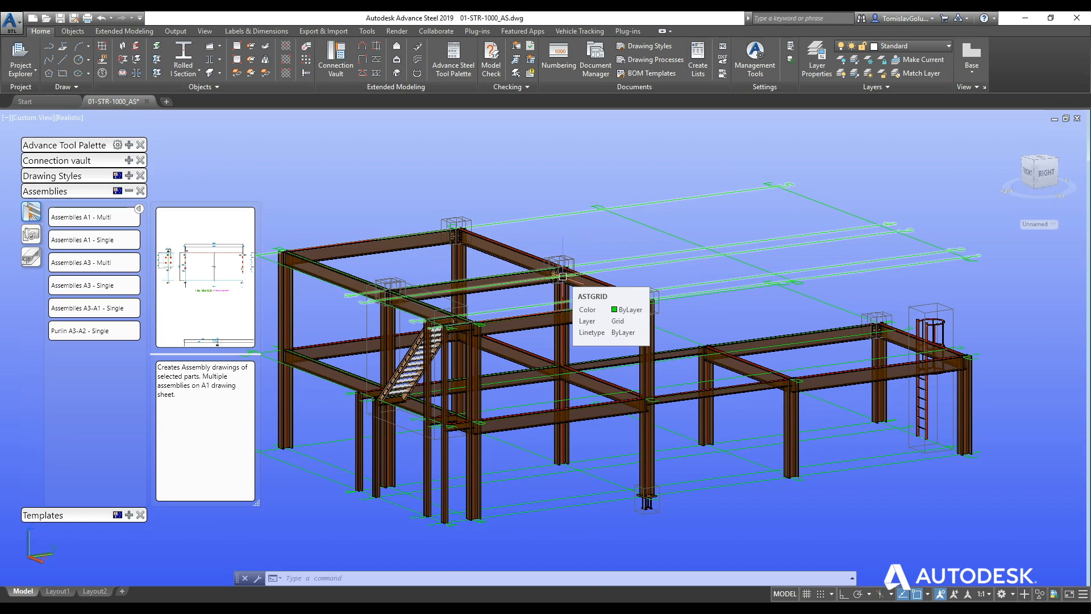
{"action": "mouse_move", "coordinate": [563, 275]}
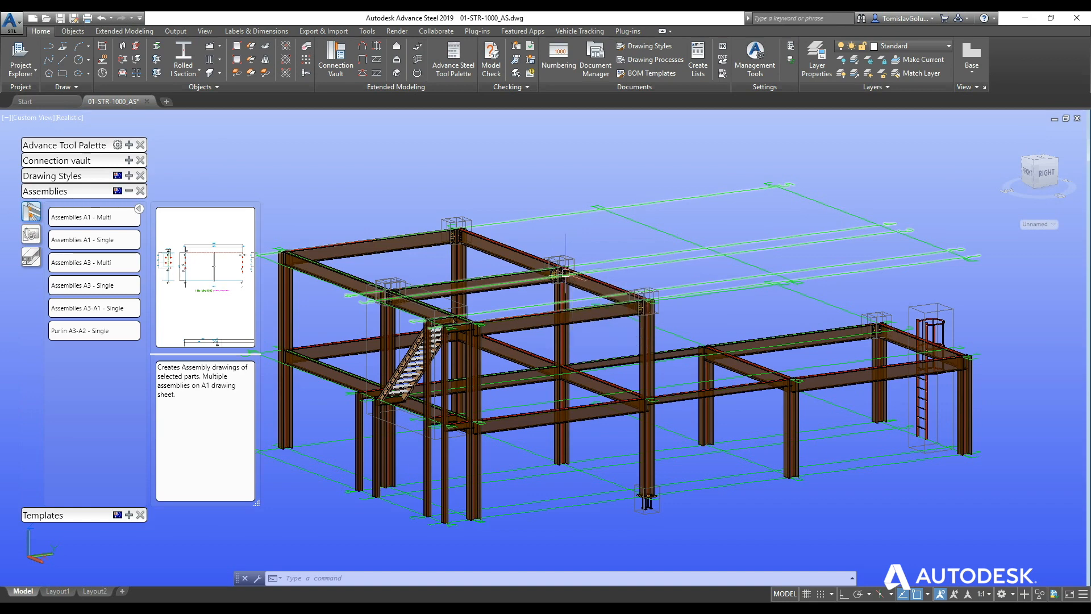
{"action": "left_click", "coordinate": [542, 324]}
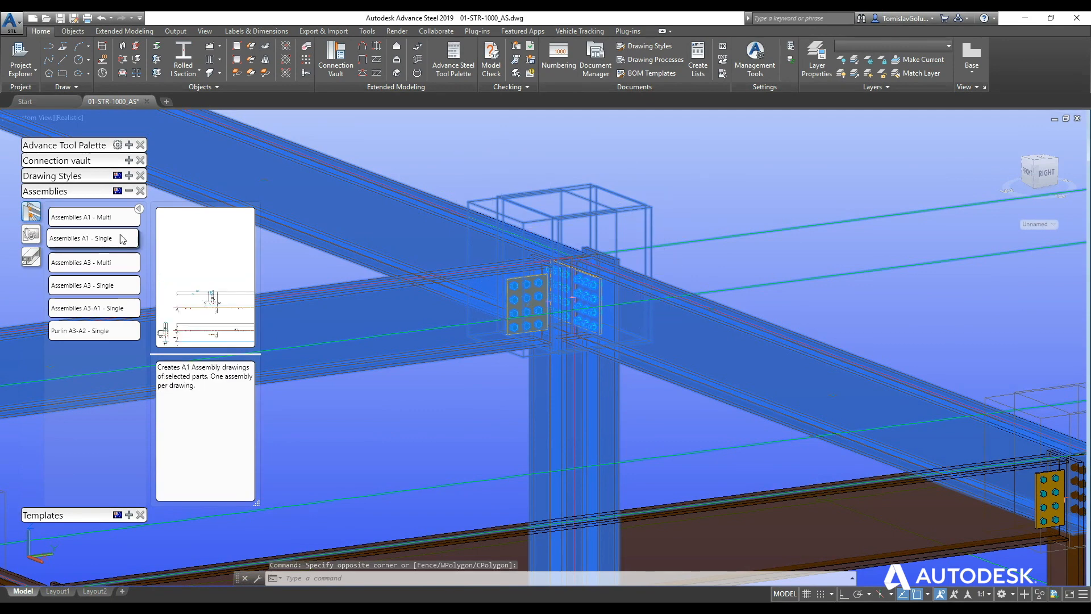
{"action": "mouse_move", "coordinate": [81, 316]}
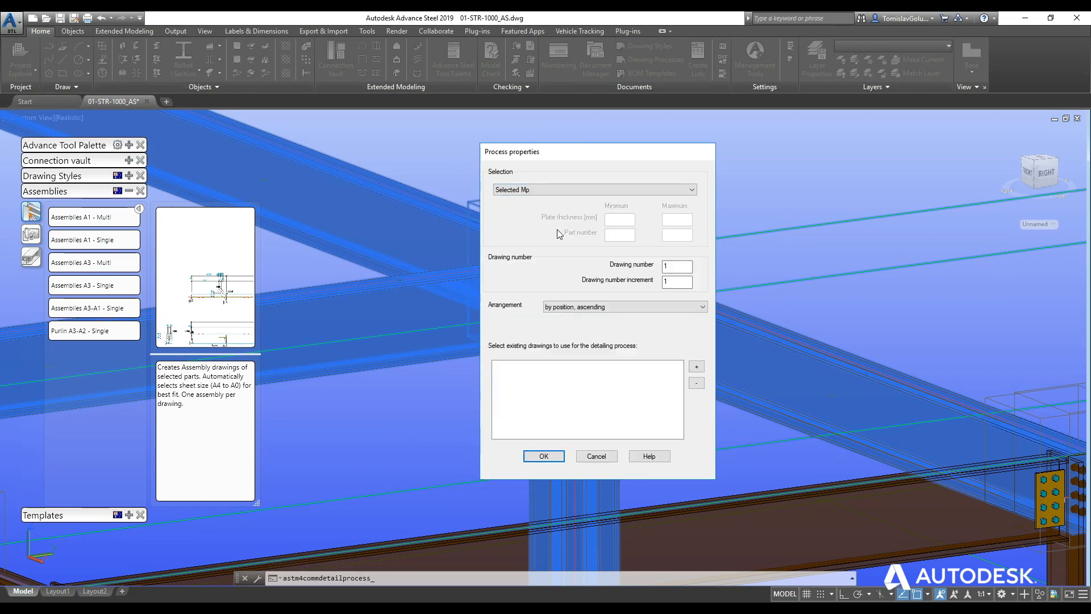
Generate the assembly drawing for mark 20, then right-click the column.
{"action": "left_click", "coordinate": [544, 456]}
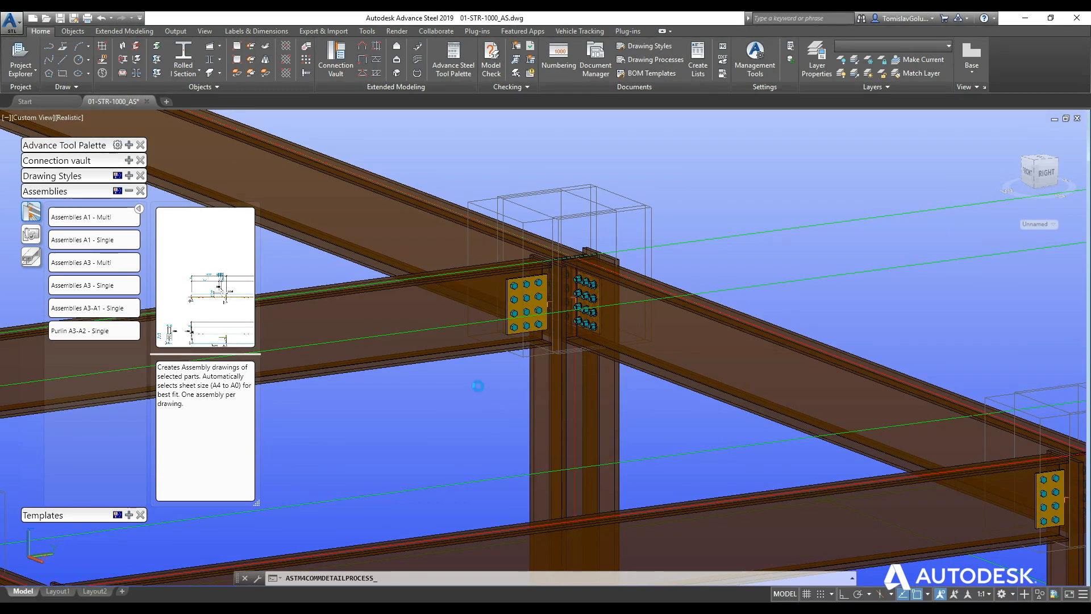
{"action": "mouse_move", "coordinate": [482, 411]}
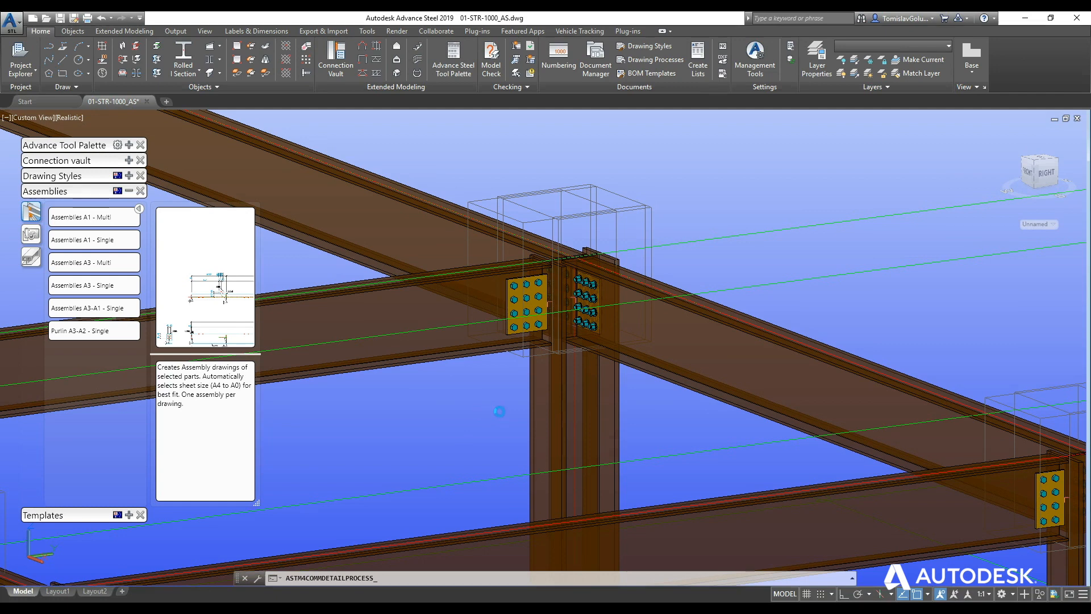
{"action": "mouse_move", "coordinate": [505, 430]}
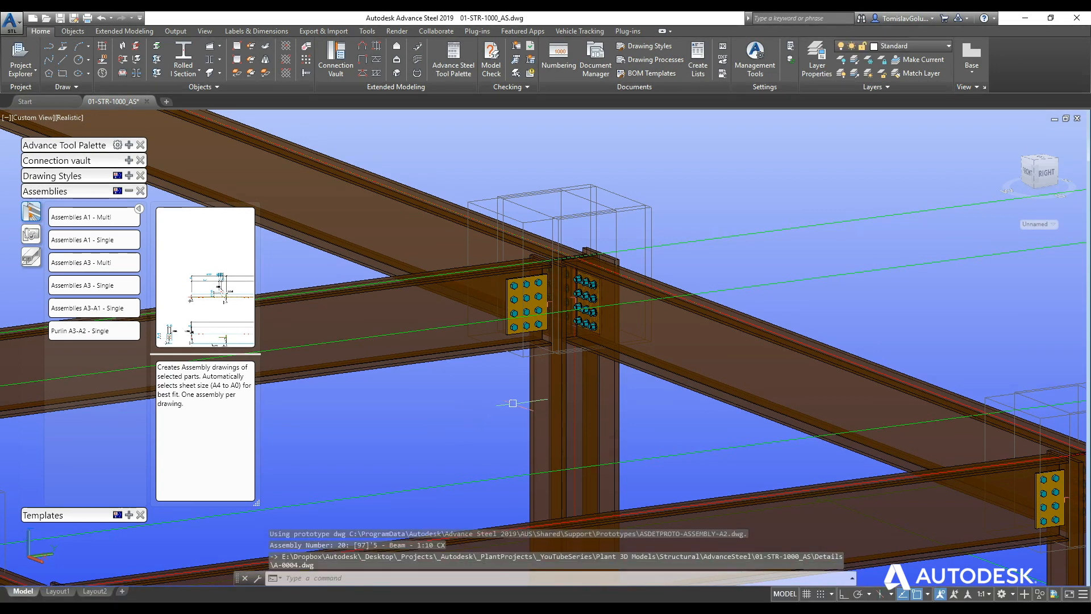
{"action": "mouse_move", "coordinate": [440, 381]}
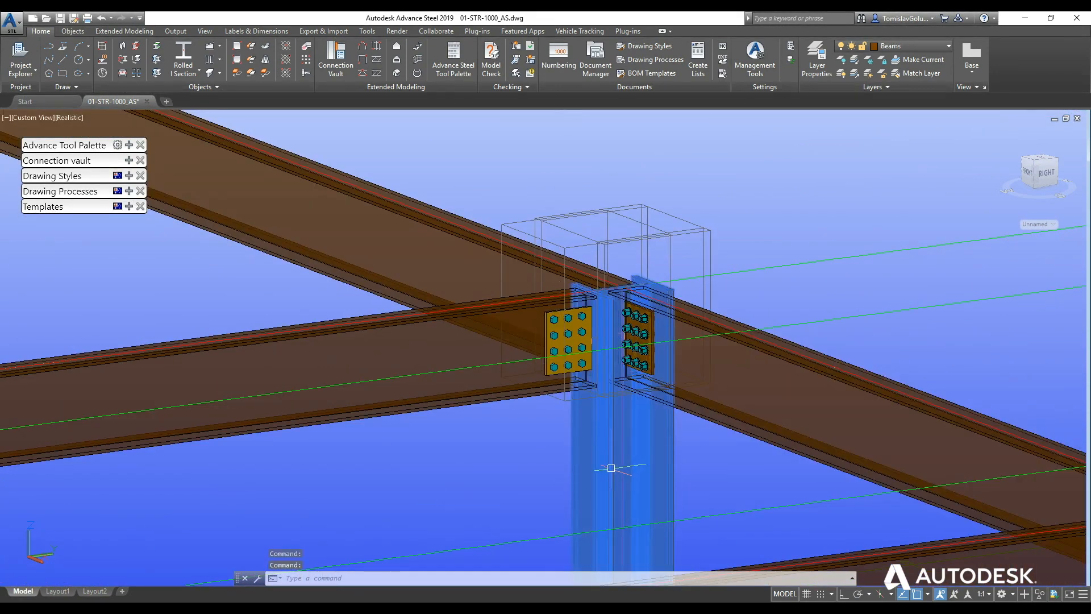
{"action": "right_click", "coordinate": [610, 468]}
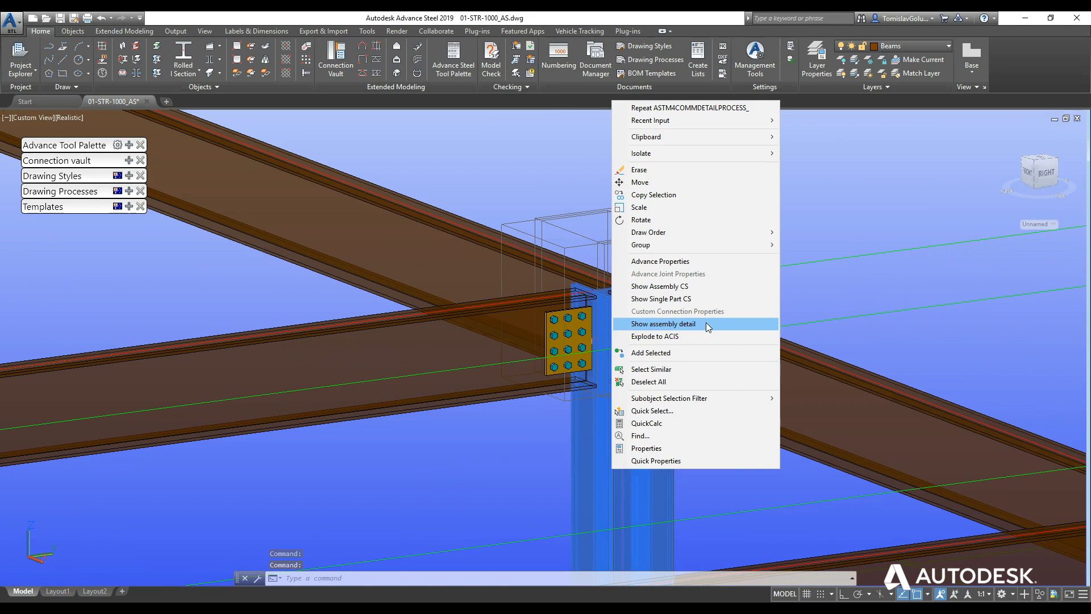
Open the column's assembly drawing A-0001 with Show assembly detail.
{"action": "left_click", "coordinate": [663, 323]}
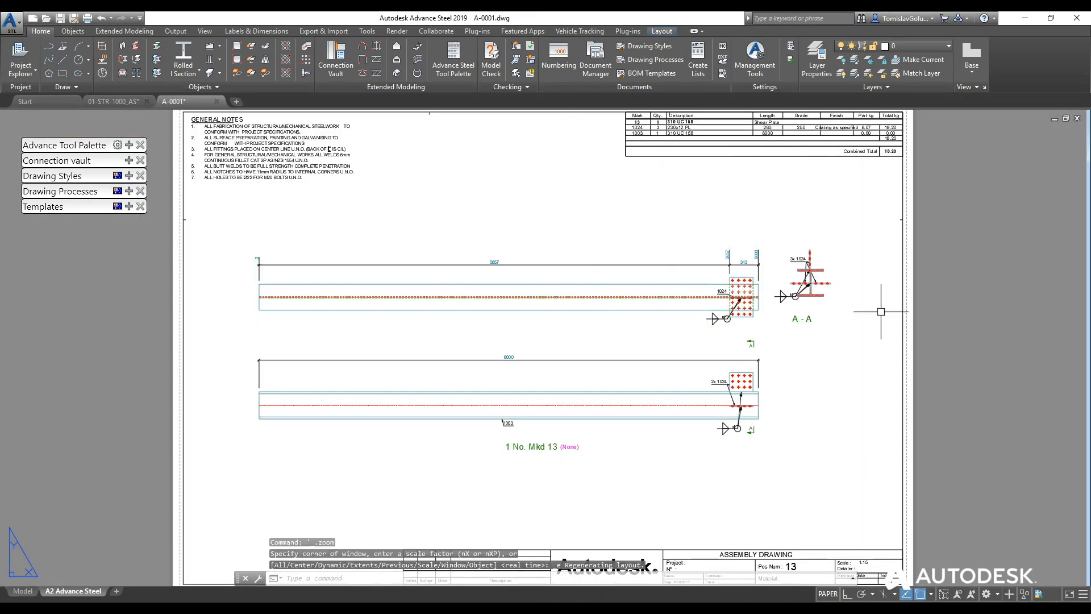
{"action": "mouse_move", "coordinate": [830, 229]}
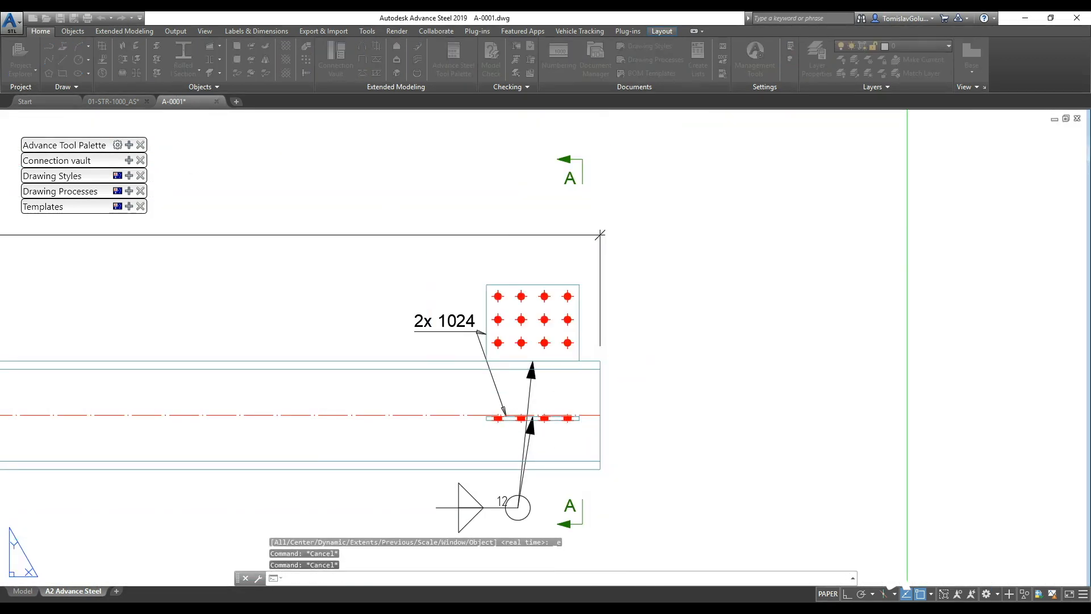
Back in the model, run the Parts A3-A1 - Single process, numbering drawings from 5.
{"action": "left_click", "coordinate": [110, 101]}
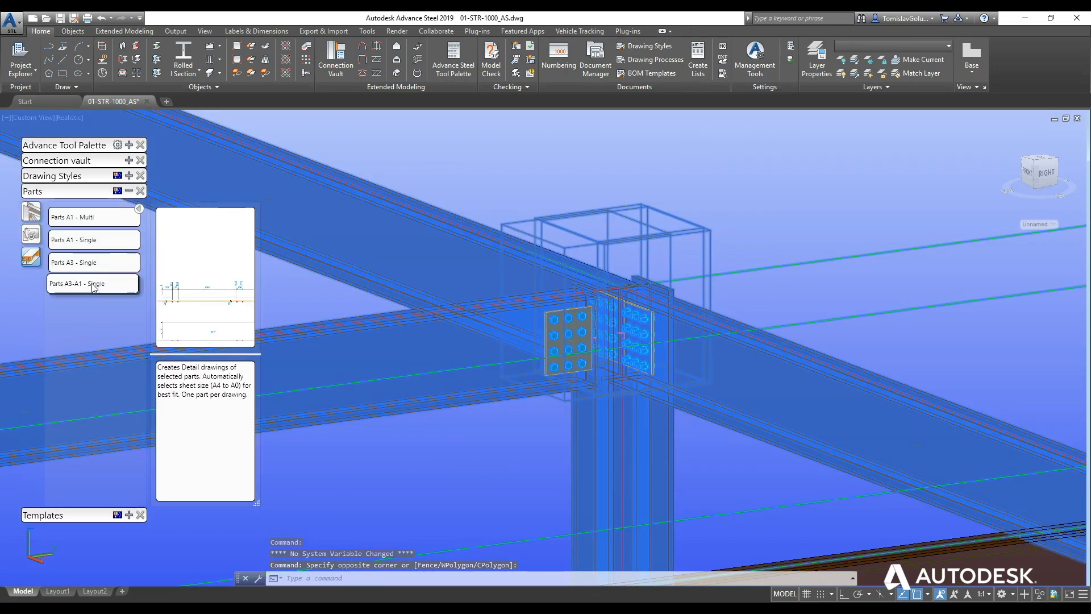
{"action": "left_click", "coordinate": [85, 284]}
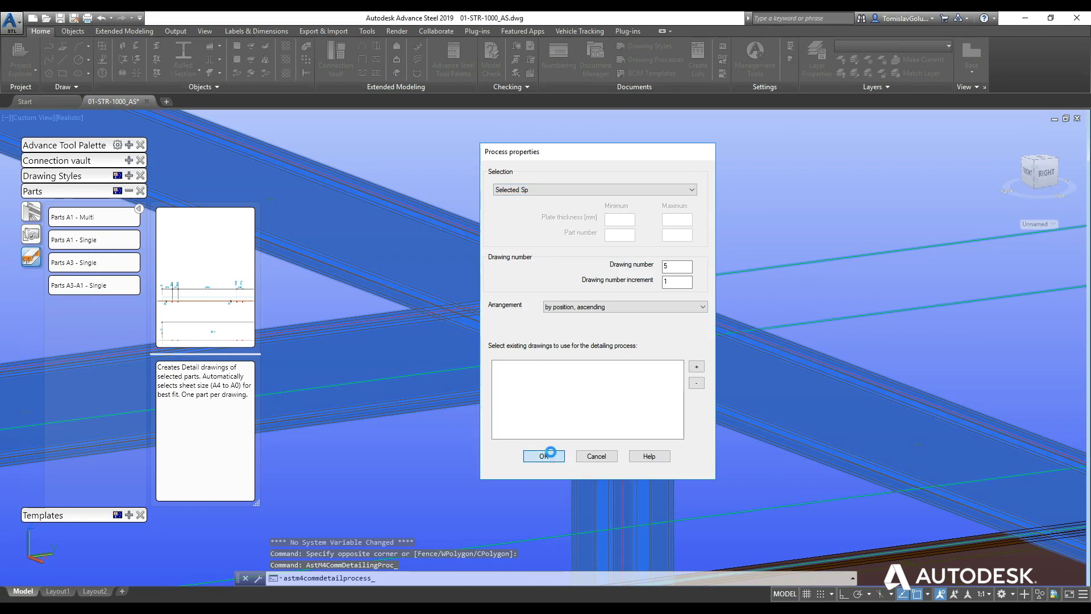
{"action": "left_click", "coordinate": [544, 456]}
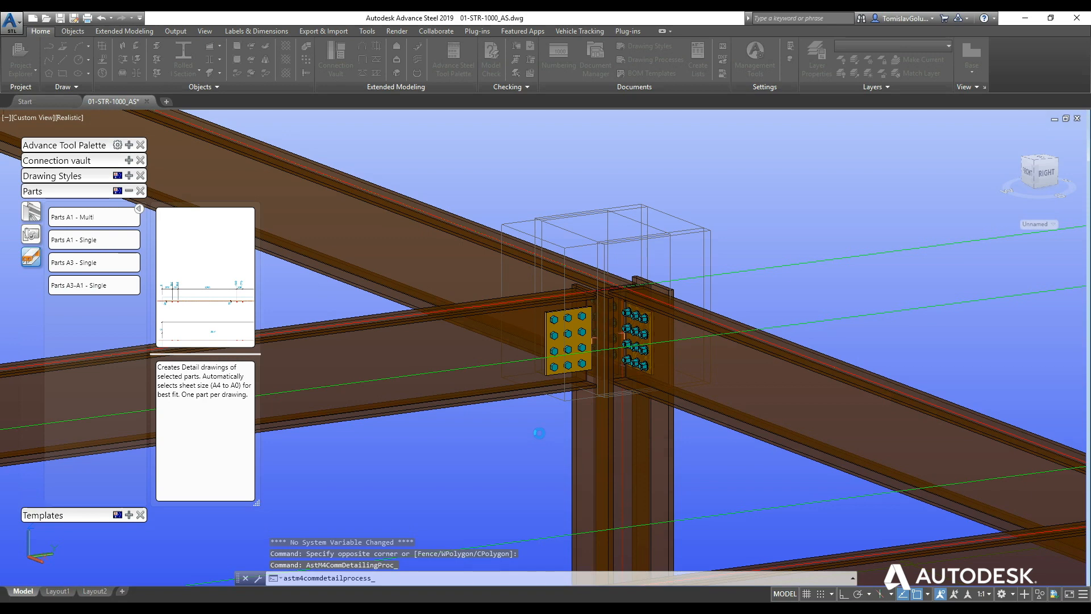
{"action": "mouse_move", "coordinate": [698, 350]}
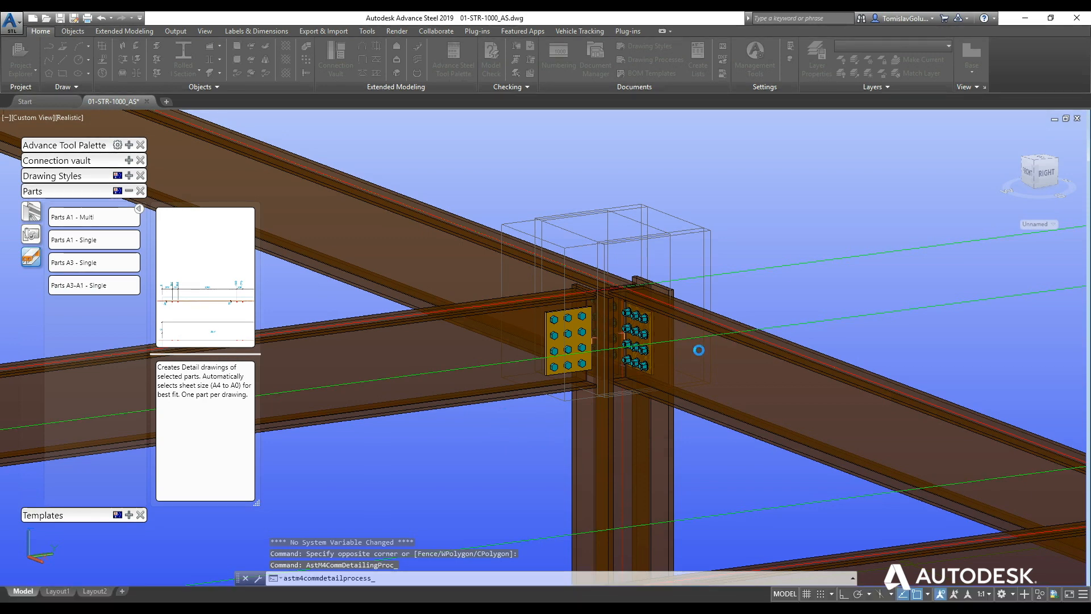
{"action": "mouse_move", "coordinate": [565, 271]}
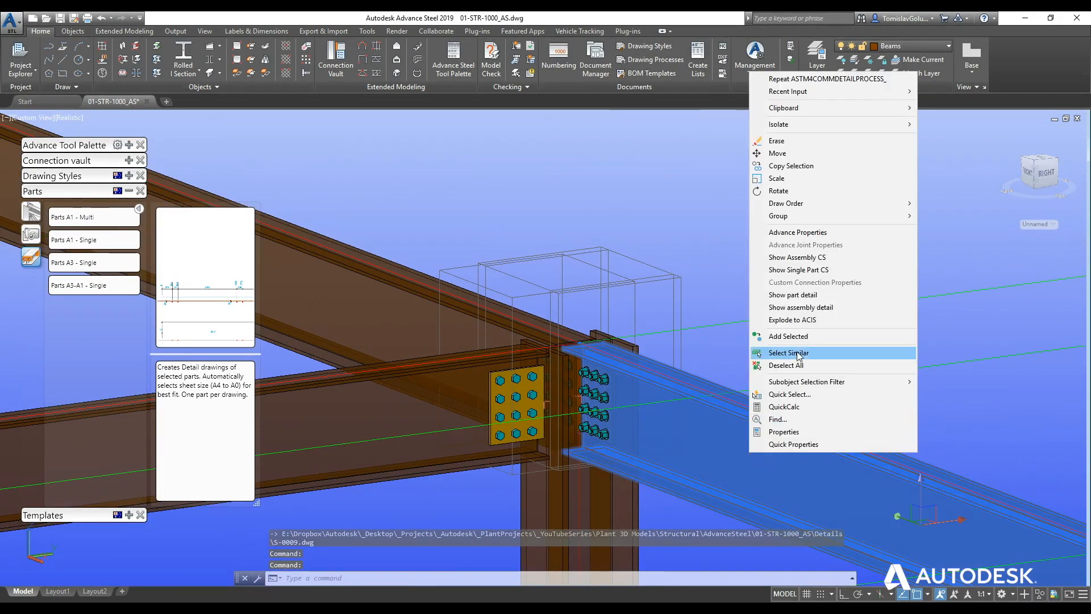
{"action": "mouse_move", "coordinate": [803, 295]}
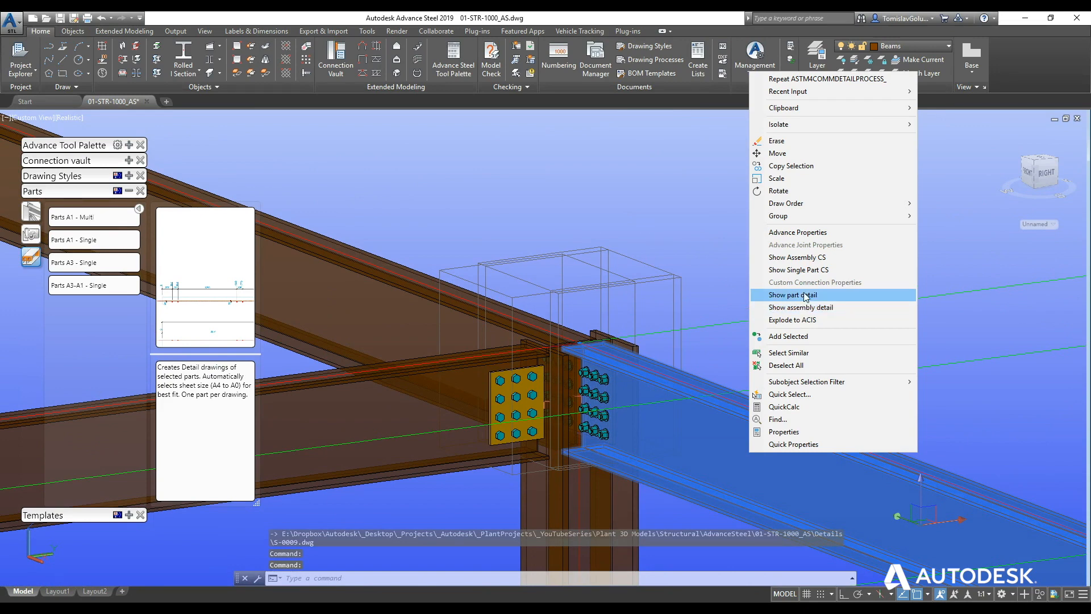
{"action": "left_click", "coordinate": [793, 294]}
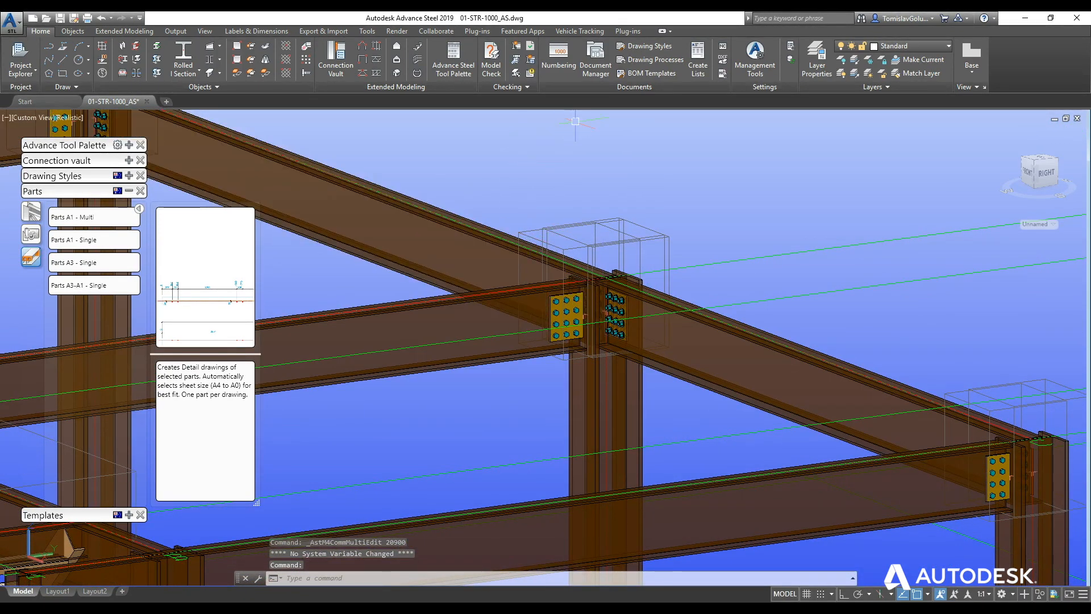
Confirm in the Document Manager that drawings A-0001 to S-0009 are up to date.
{"action": "left_click", "coordinate": [595, 55]}
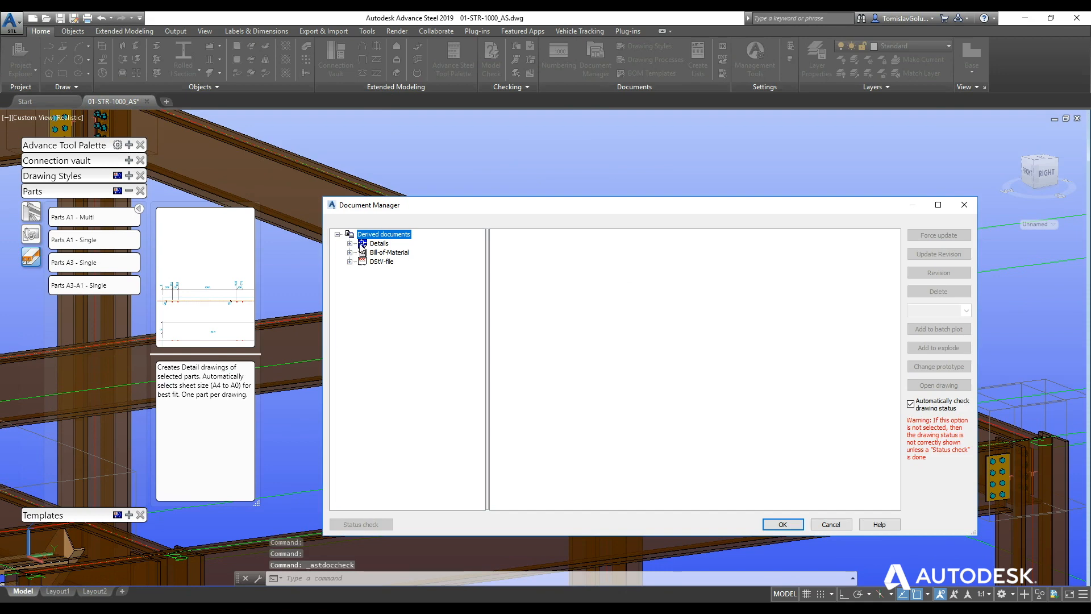
{"action": "left_click", "coordinate": [349, 243]}
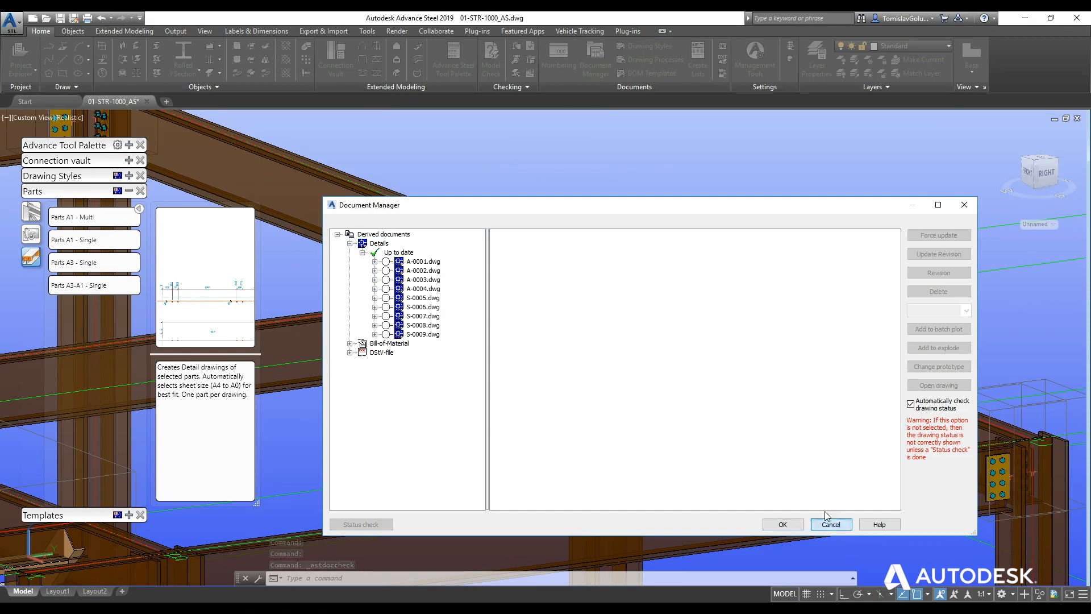
{"action": "left_click", "coordinate": [830, 524]}
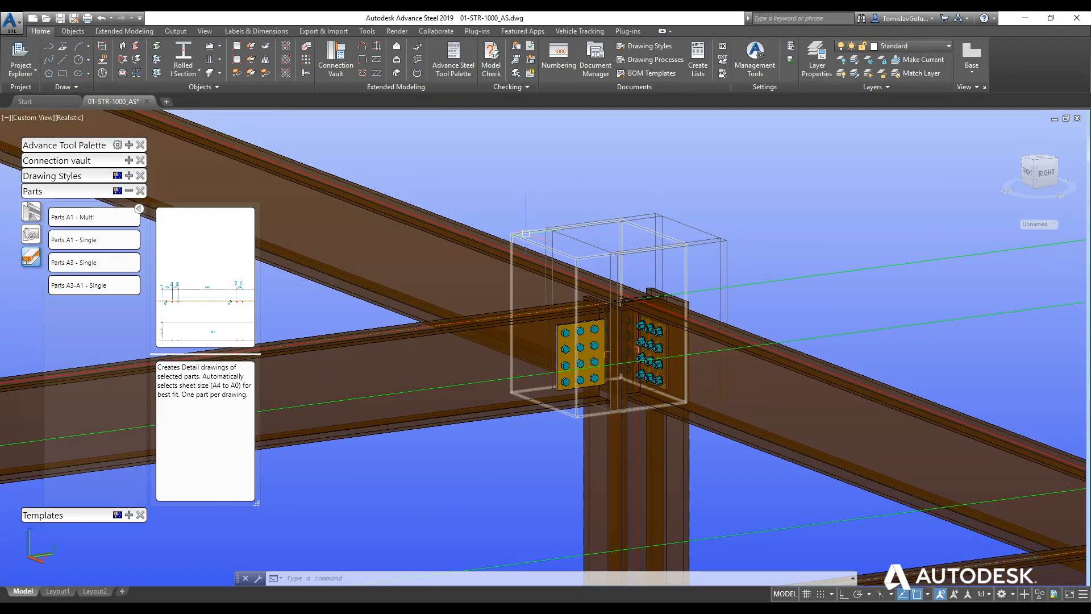
Set the fin plate to 2 horizontal bolts and reopen the Document Manager.
{"action": "left_click", "coordinate": [591, 355]}
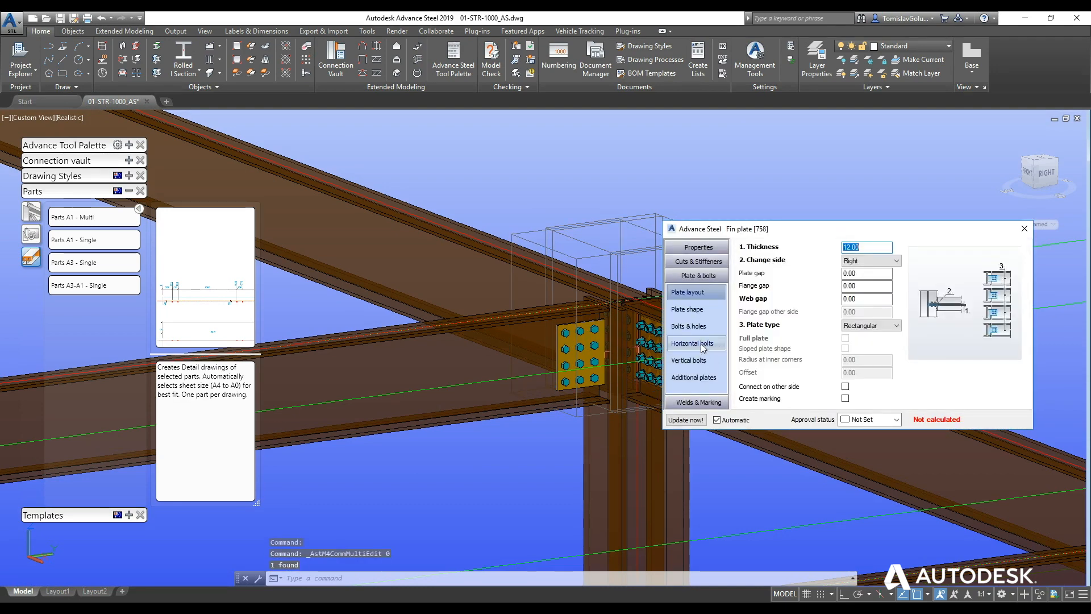
{"action": "left_click", "coordinate": [696, 344]}
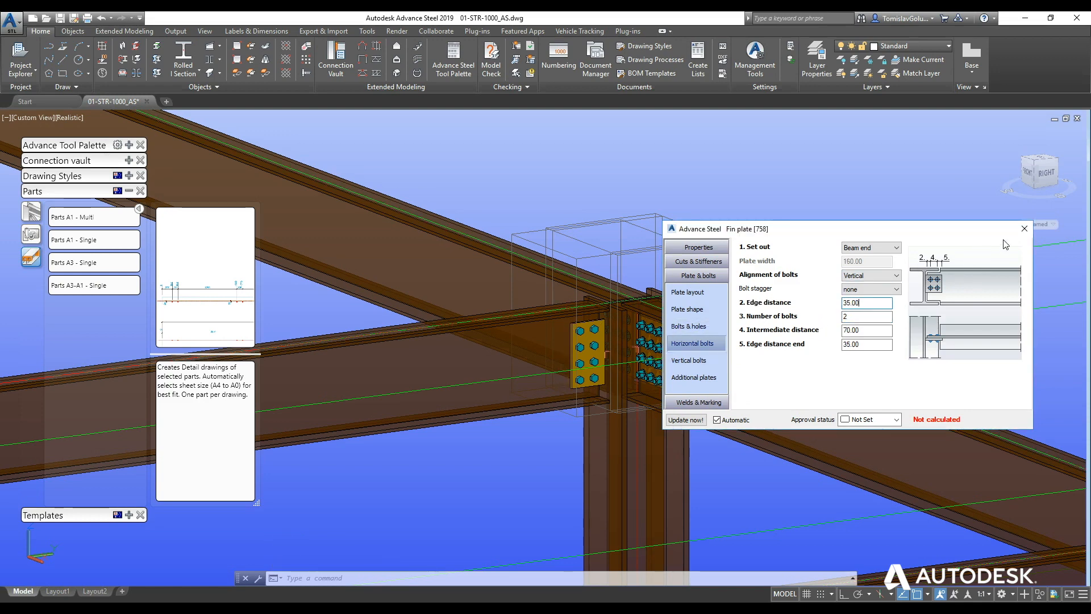
{"action": "left_click", "coordinate": [1024, 228]}
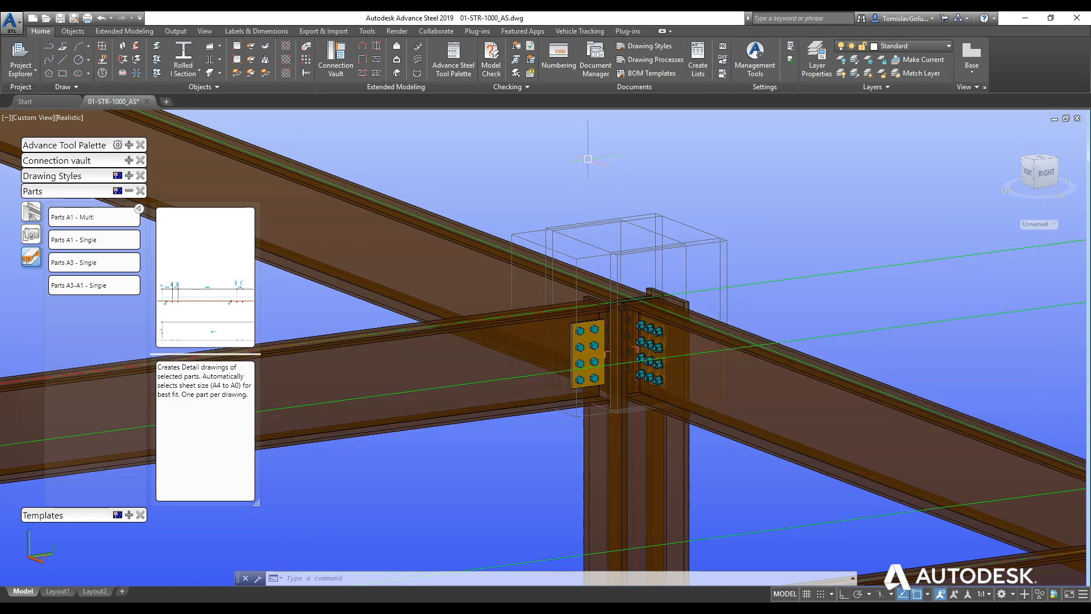
{"action": "left_click", "coordinate": [595, 57]}
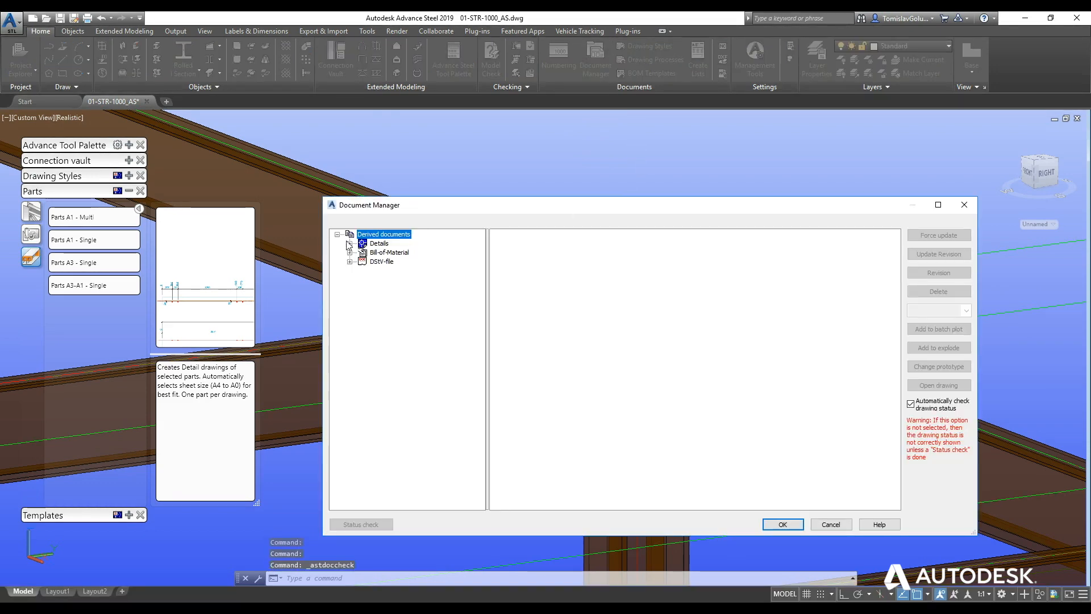
Preview A-0001, A-0002 and S-0007, select all needing updates and start Update Revision.
{"action": "left_click", "coordinate": [350, 243]}
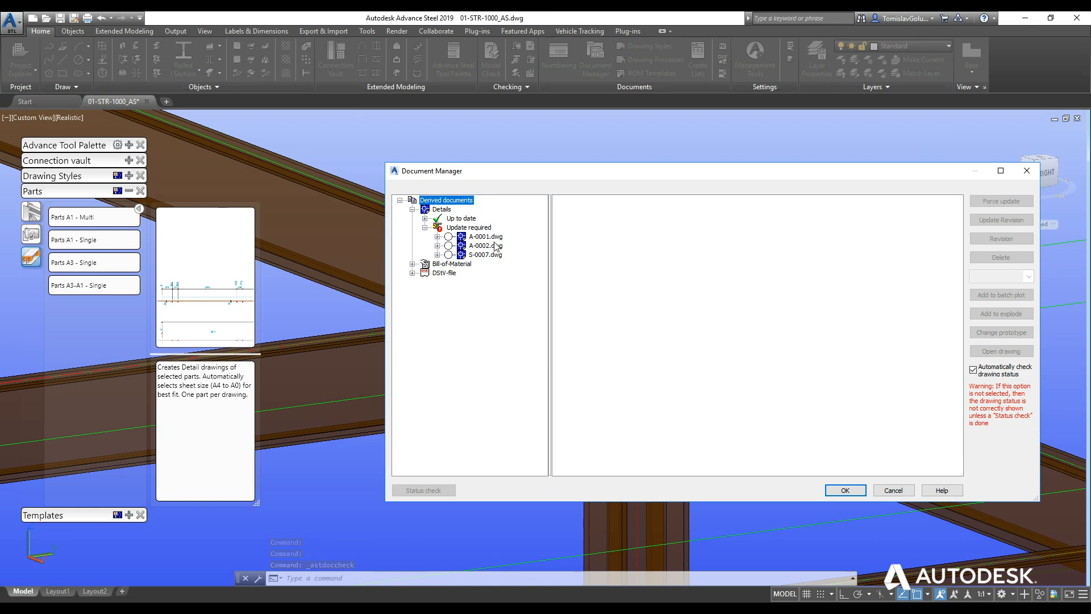
{"action": "left_click", "coordinate": [485, 236]}
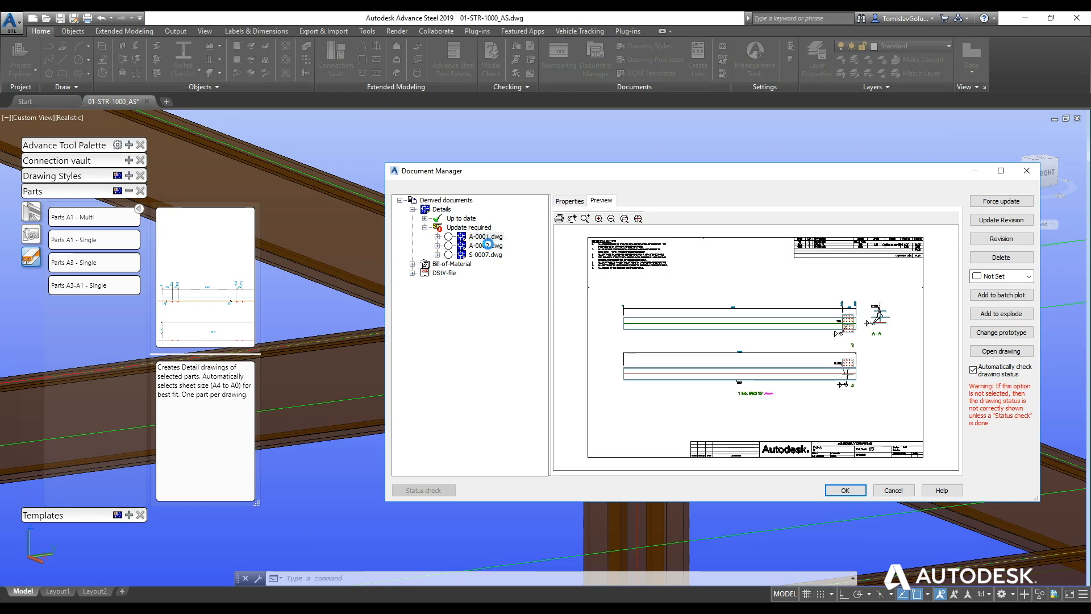
{"action": "left_click", "coordinate": [485, 246]}
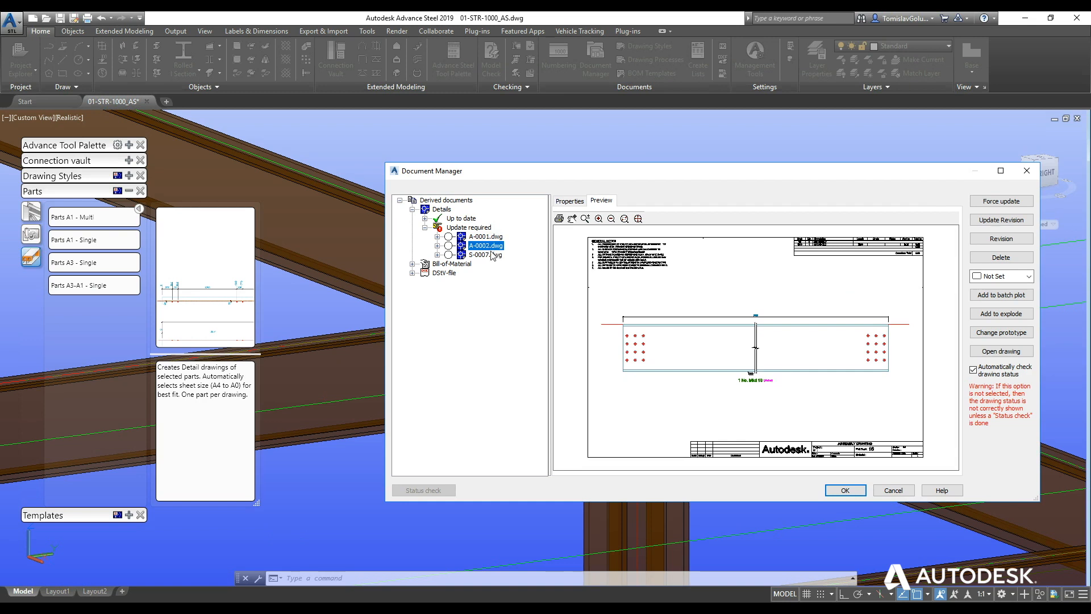
{"action": "left_click", "coordinate": [480, 255]}
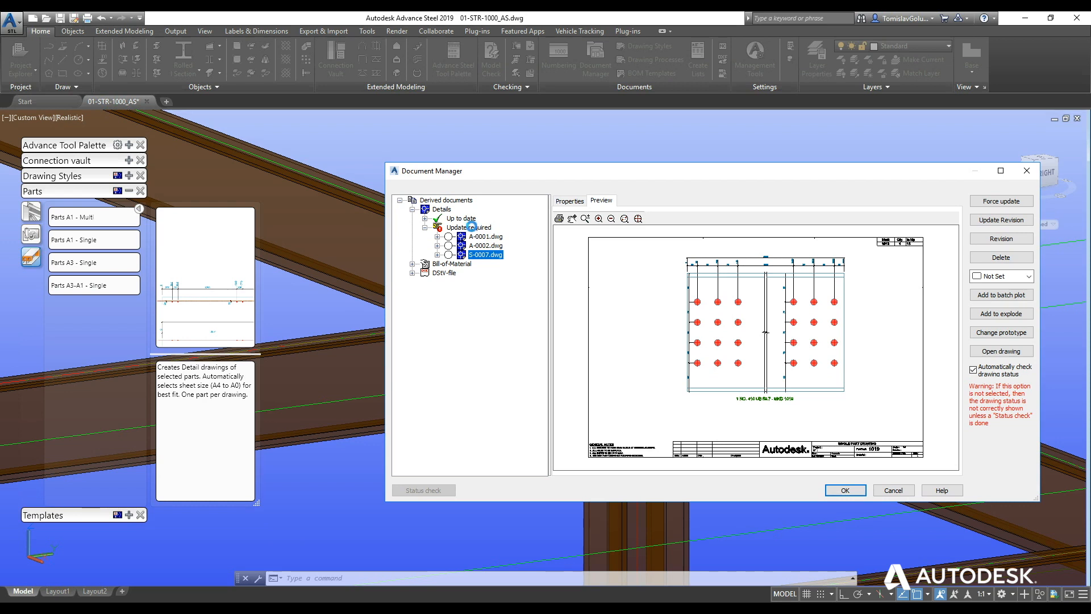
{"action": "left_click", "coordinate": [469, 227]}
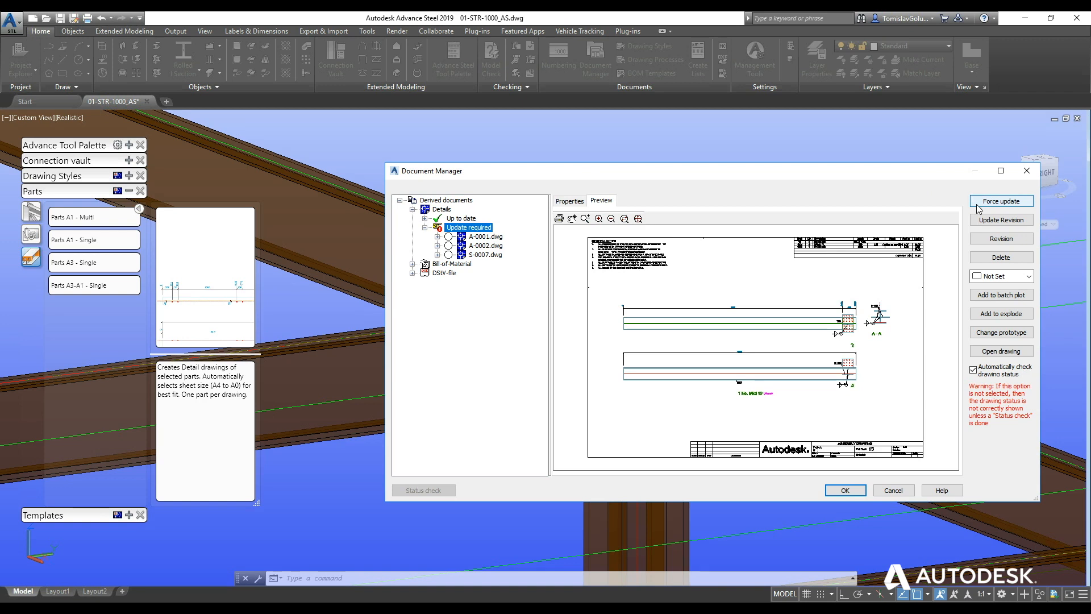
{"action": "mouse_move", "coordinate": [977, 218]}
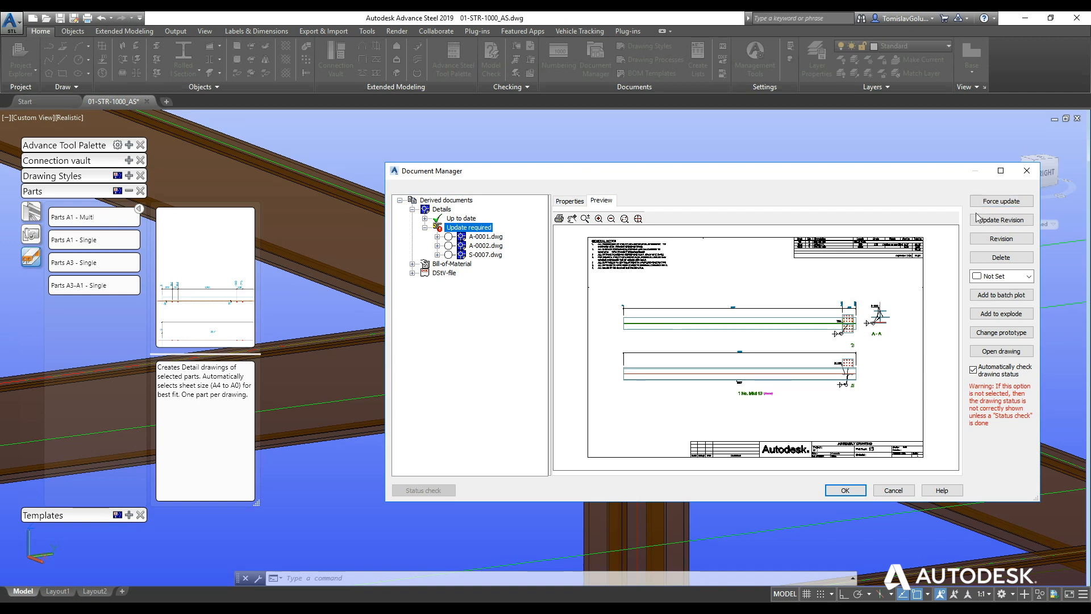
{"action": "left_click", "coordinate": [1001, 238]}
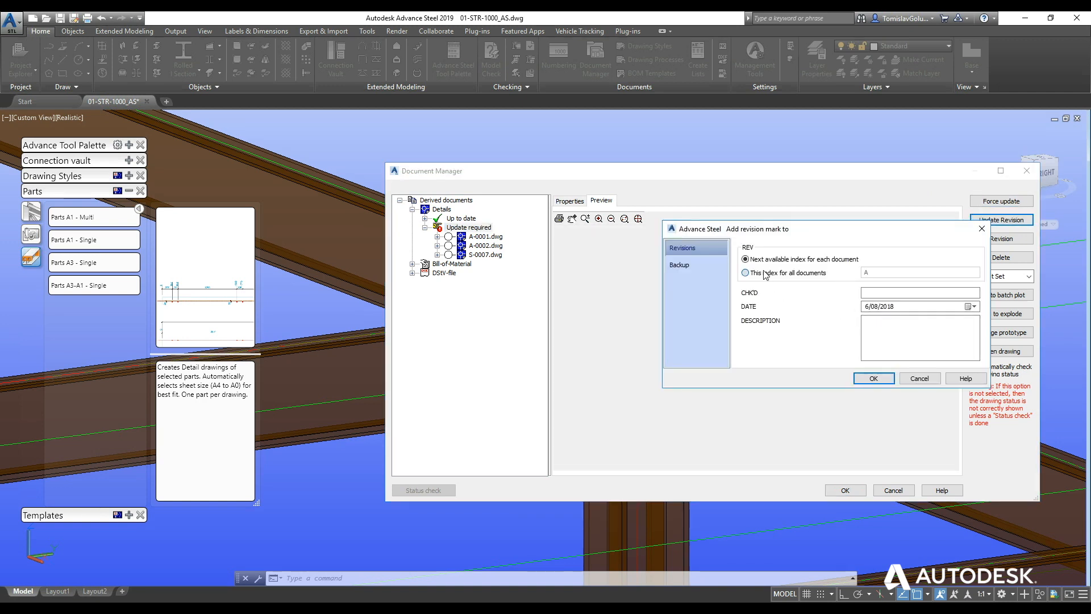
Apply revision A to all documents, checked by T.G., described 'Details Changed'.
{"action": "left_click", "coordinate": [745, 272]}
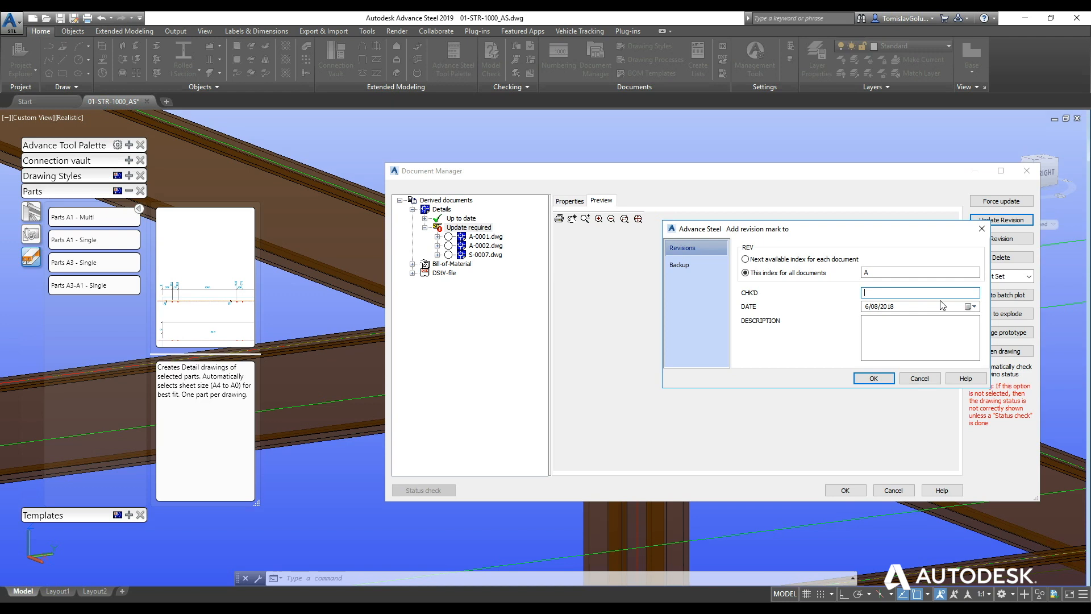
{"action": "type", "text": "T.G."}
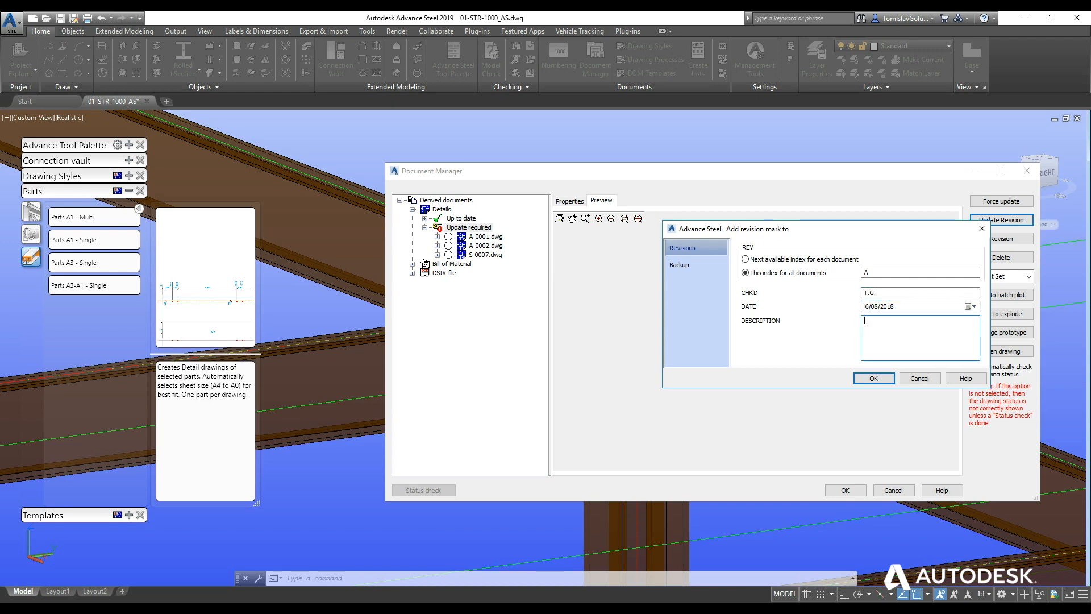
{"action": "type", "text": "Detal"}
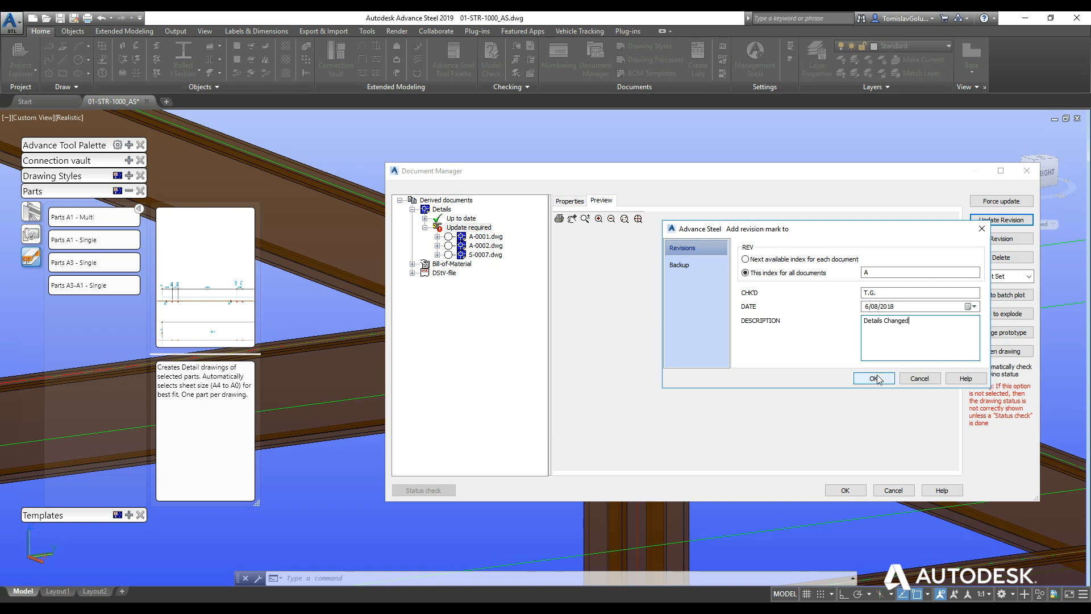
{"action": "left_click", "coordinate": [872, 377]}
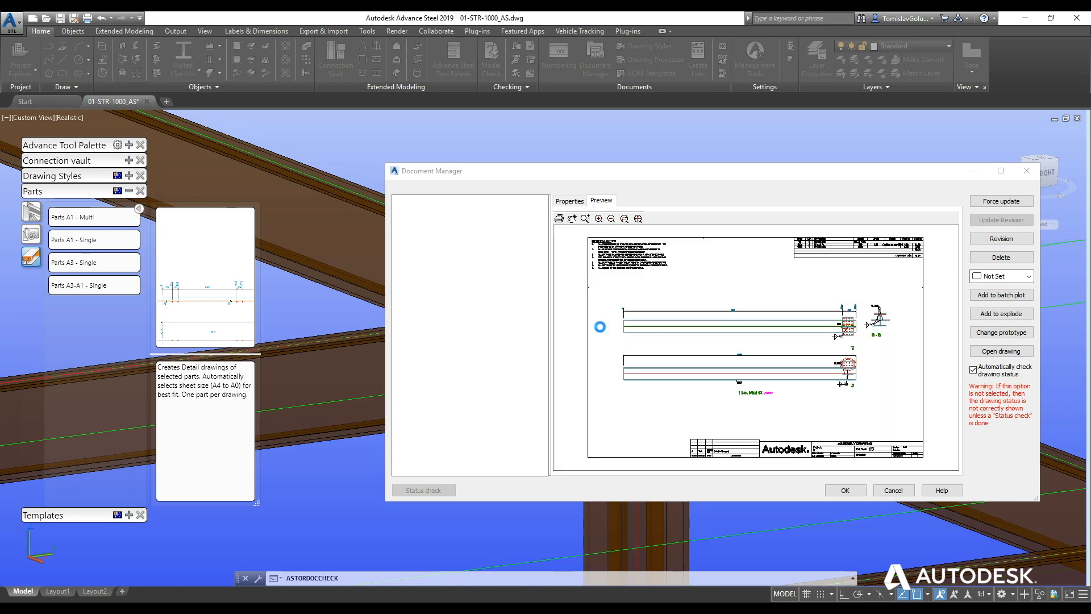
Open the revised assembly drawing A-0001-A.dwg from the up-to-date drawings list.
{"action": "left_click", "coordinate": [1002, 201]}
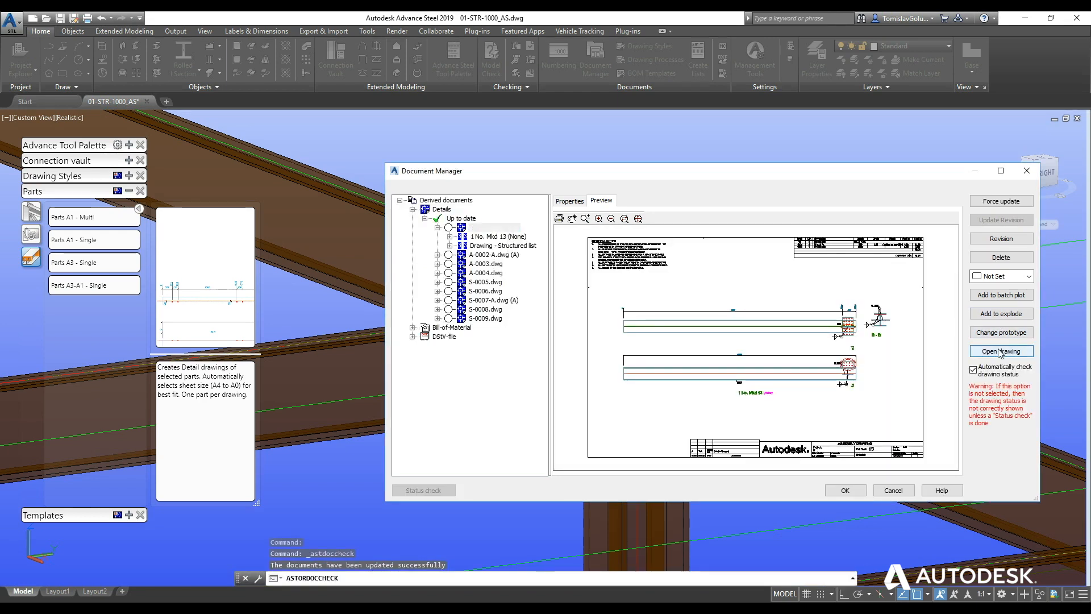
{"action": "left_click", "coordinate": [1002, 351]}
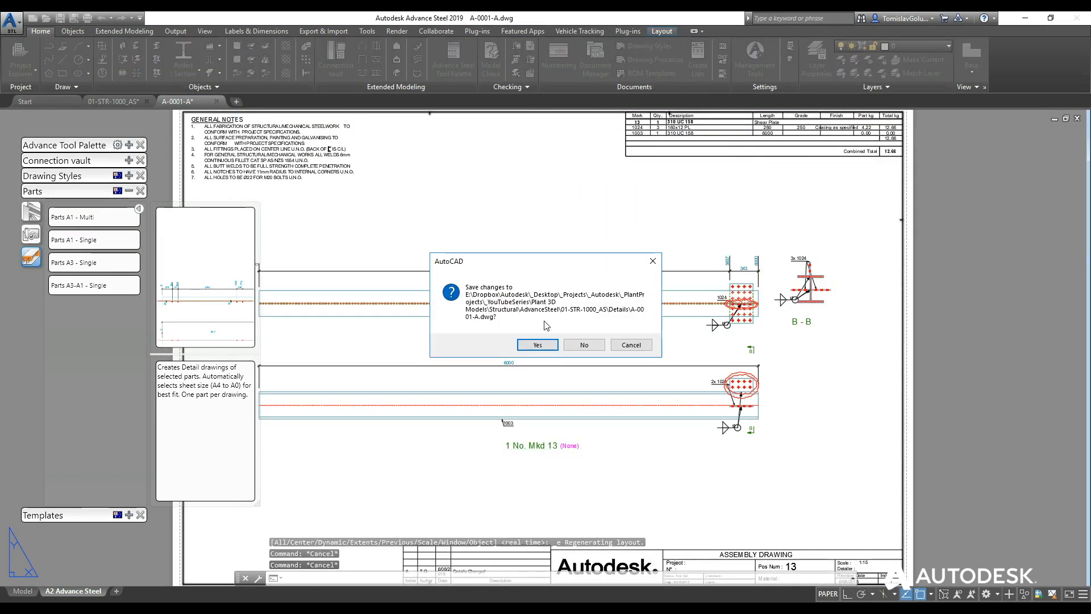
Close drawing A-0001-A at the save prompt and show the Output tools in the 3D model.
{"action": "left_click", "coordinate": [537, 345]}
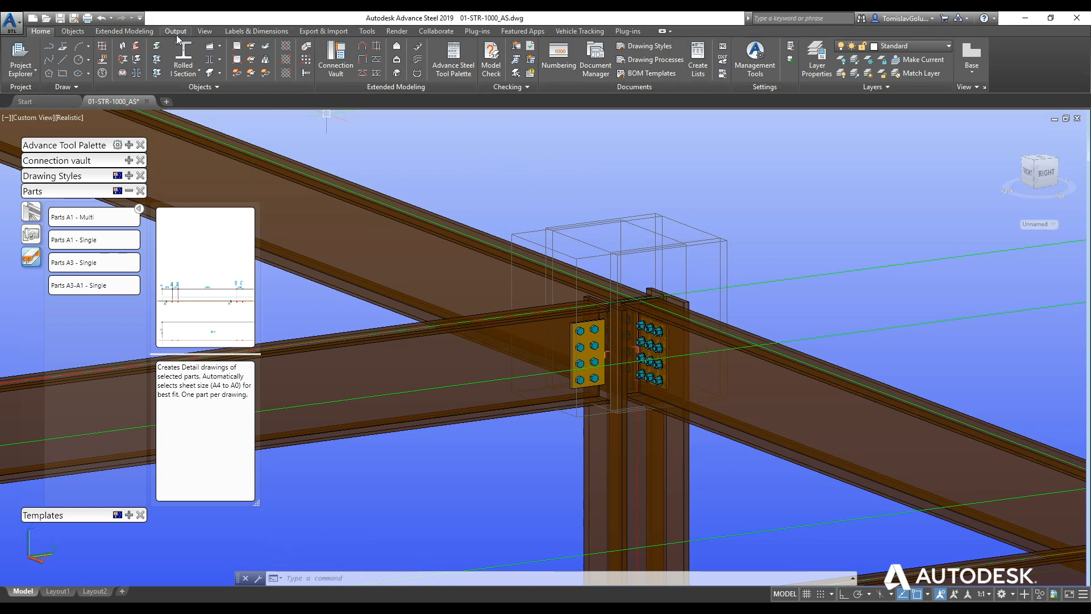
{"action": "left_click", "coordinate": [366, 31]}
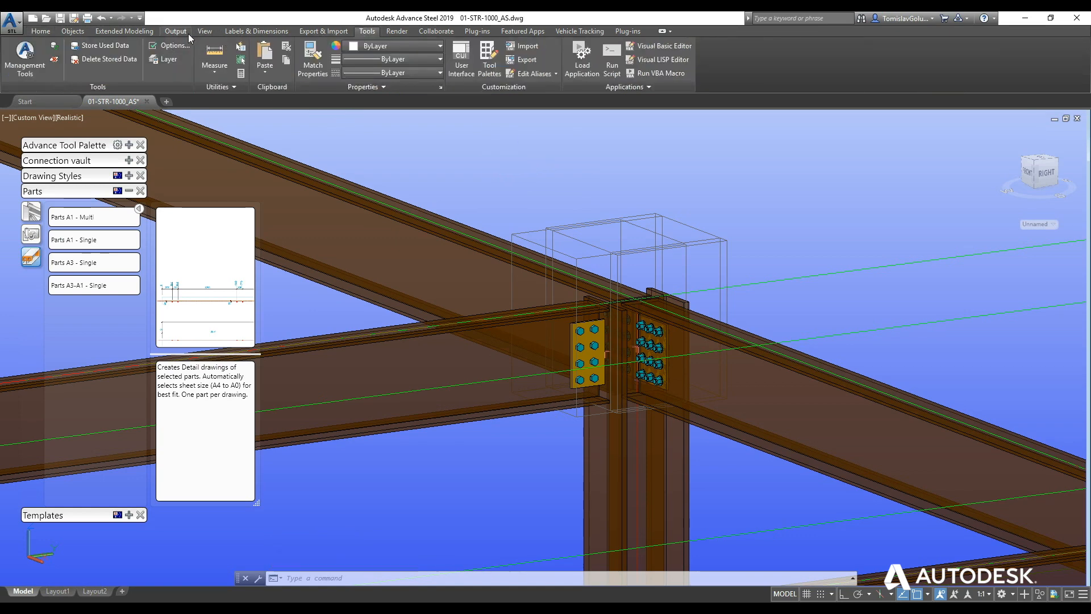
{"action": "left_click", "coordinate": [176, 31]}
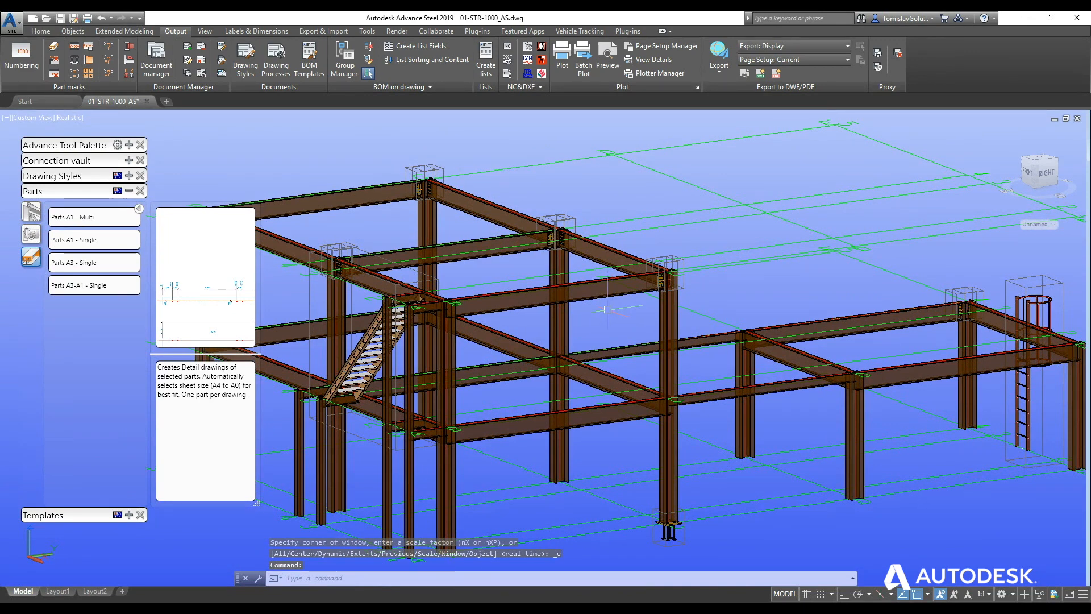
{"action": "mouse_move", "coordinate": [638, 324]}
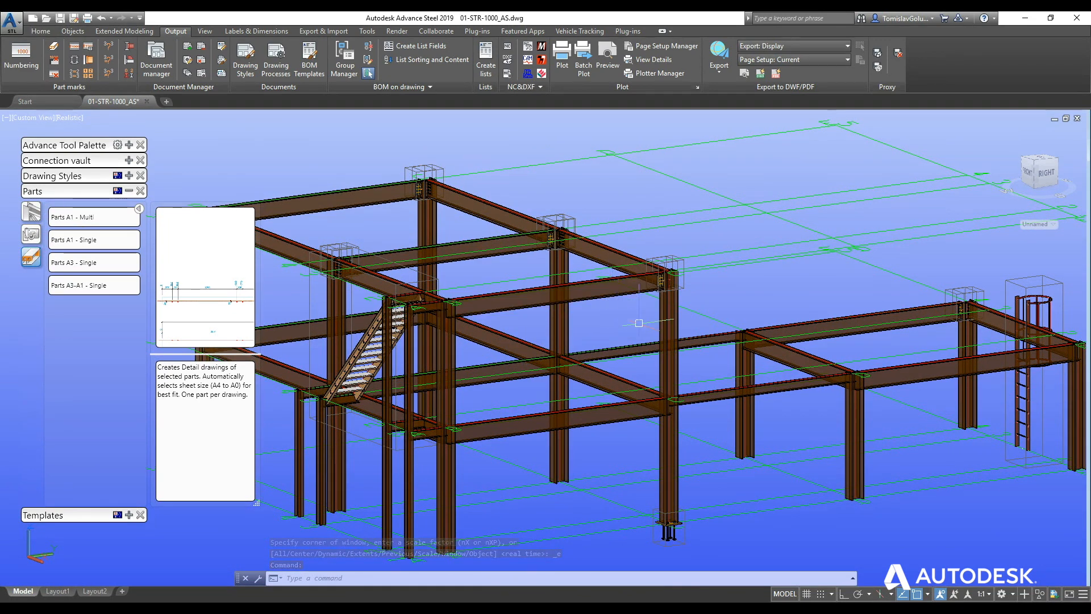